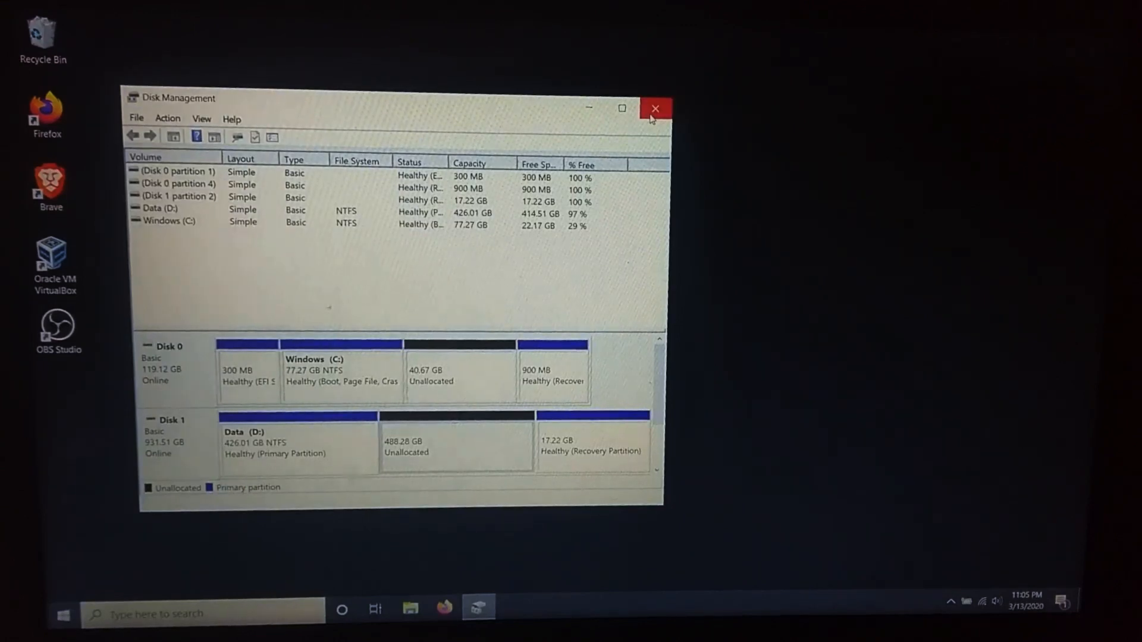
- Close the disk layout window and open the CentOS guide on creating USB boot media
click(653, 108)
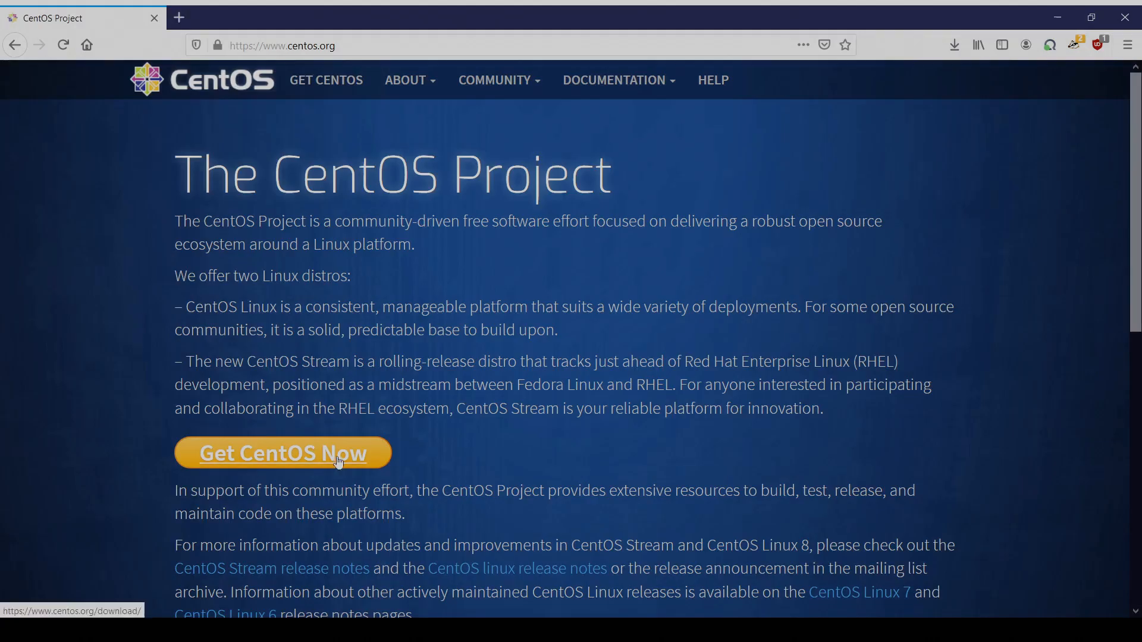
click(282, 452)
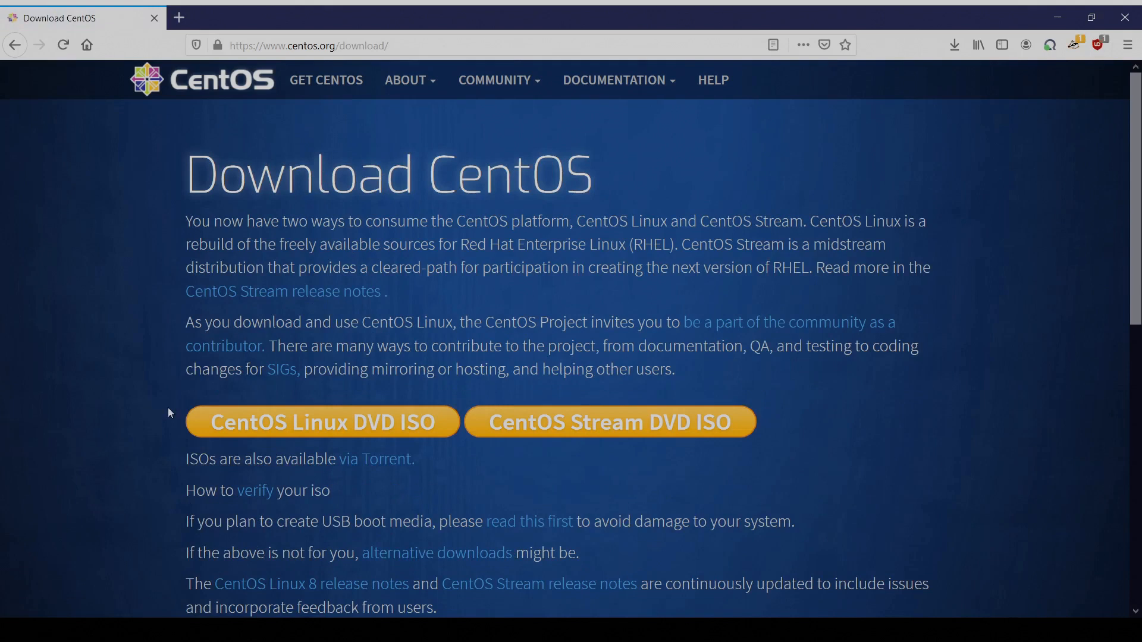
mouse_move(350, 422)
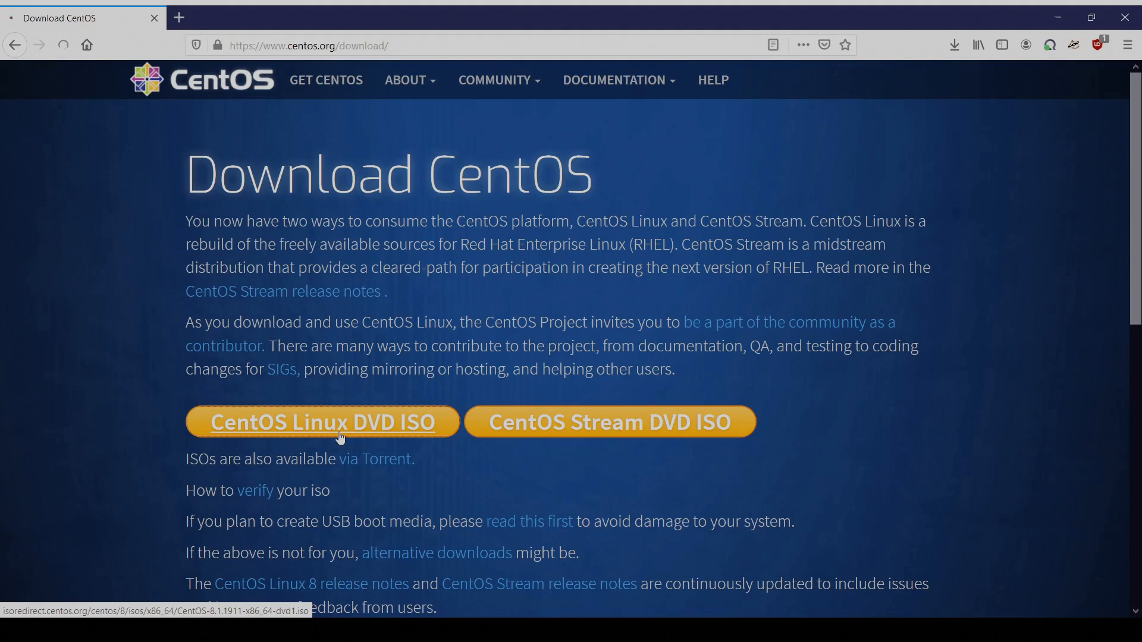
click(322, 421)
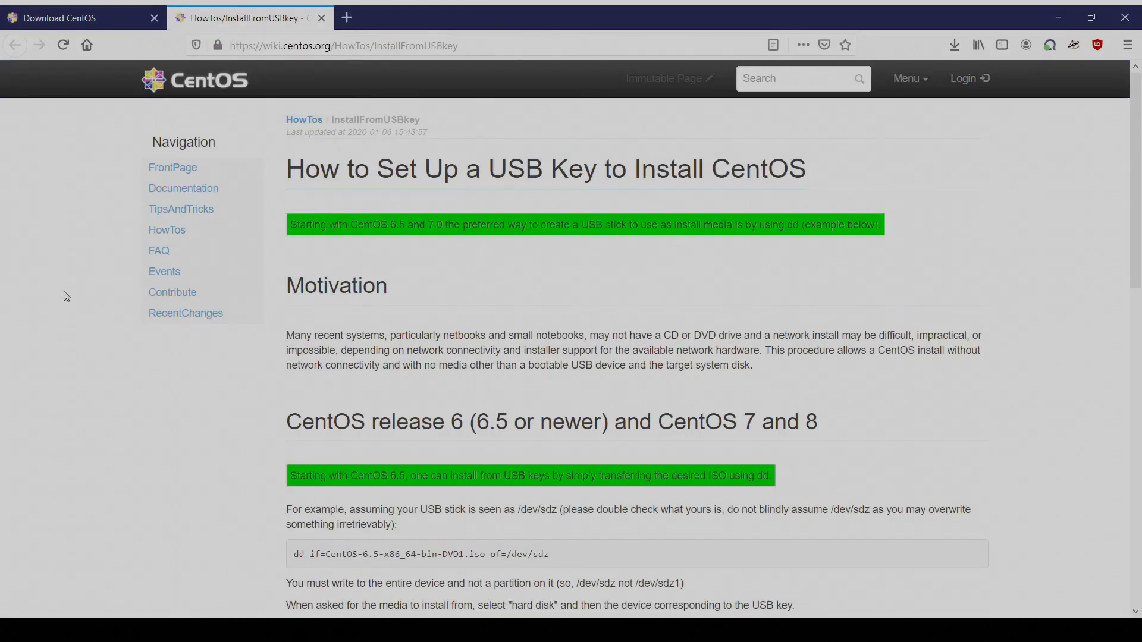
- Download the Rawrite32 setup program from the Rawrite32 download page
scroll(down, 3)
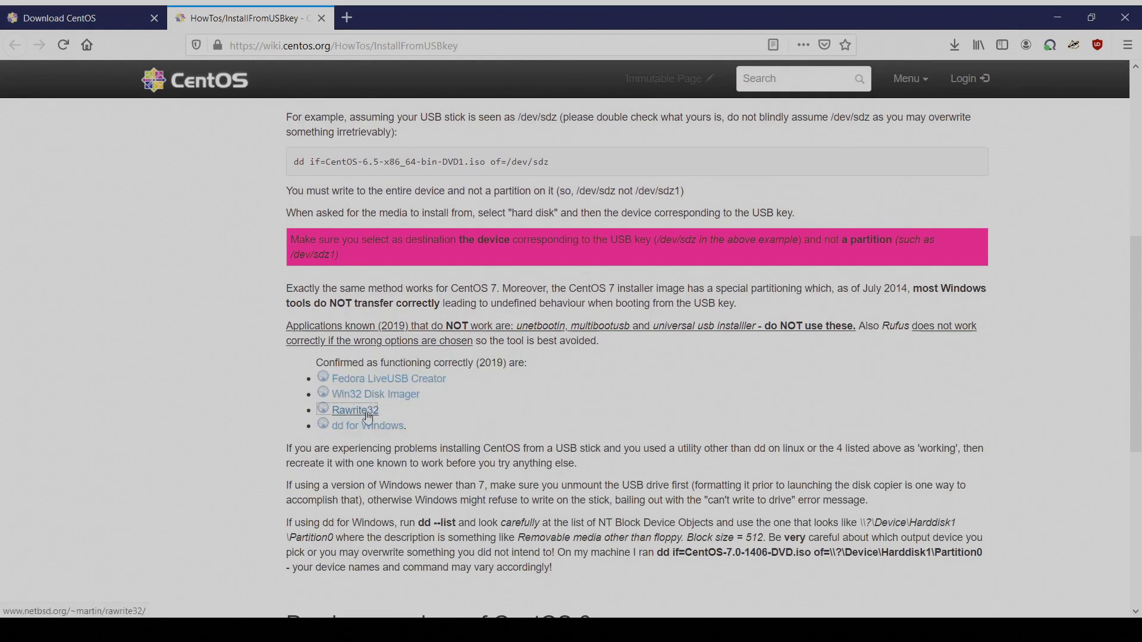
click(360, 409)
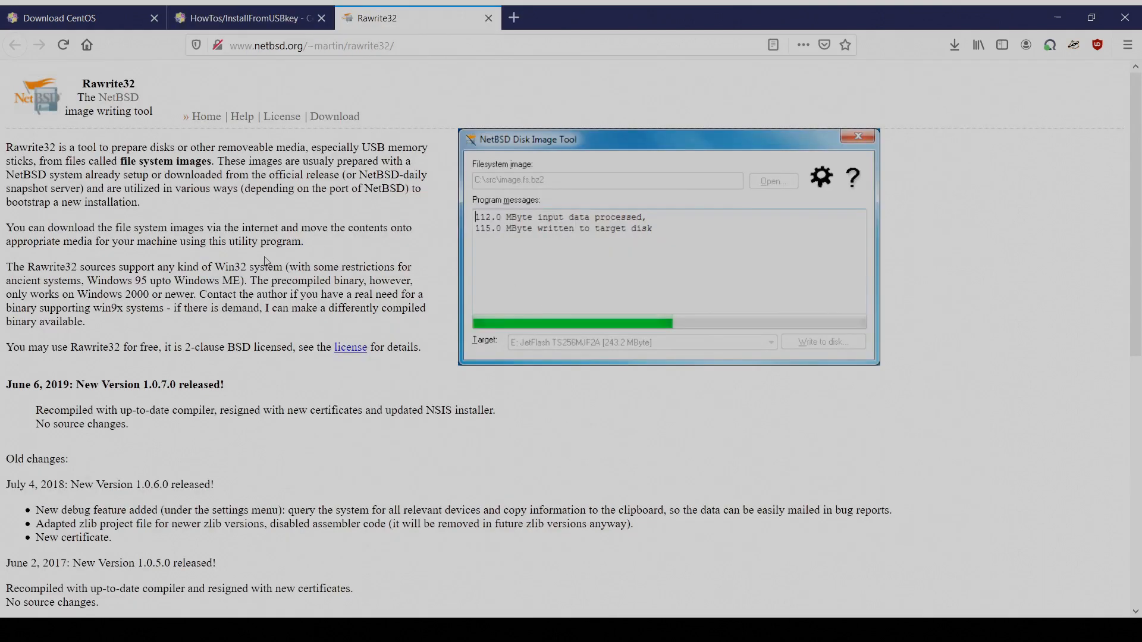
click(334, 116)
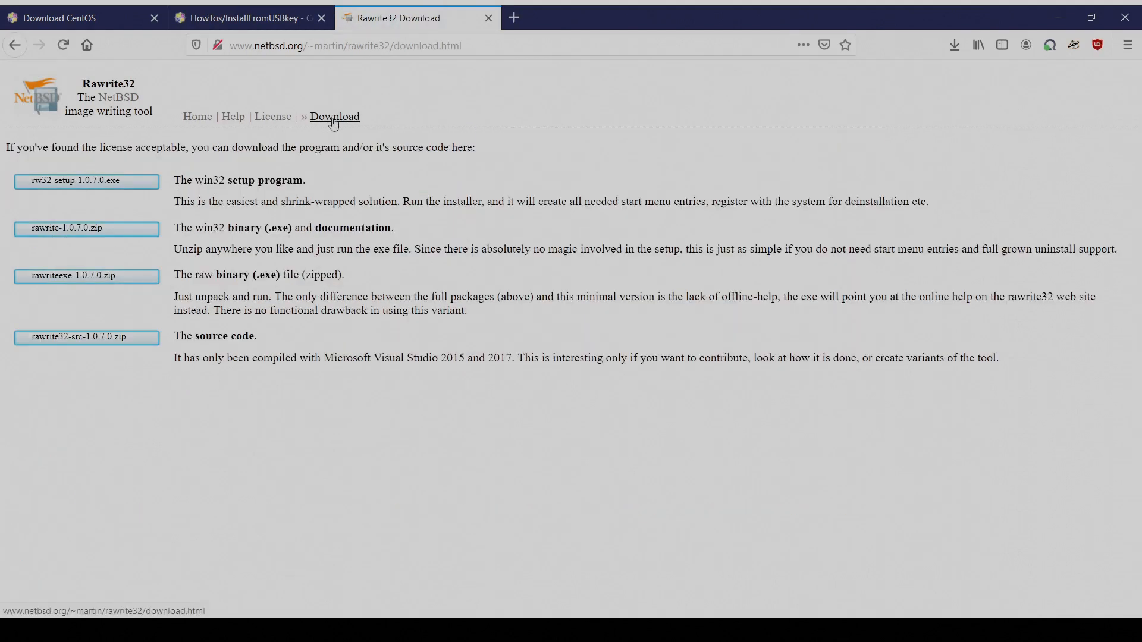
double_click(474, 185)
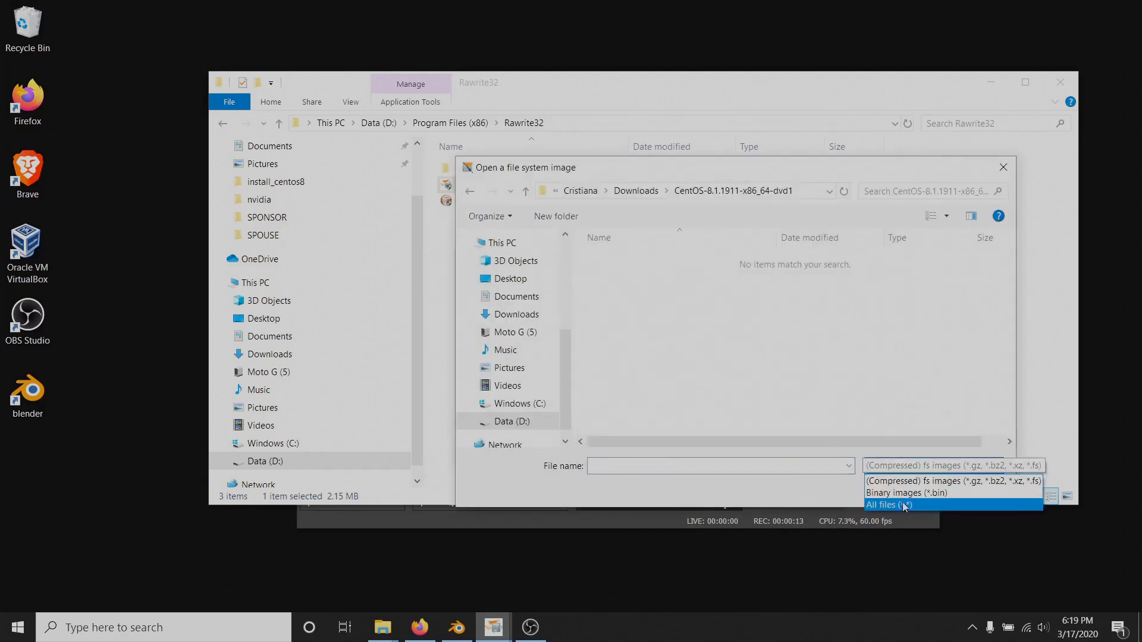
- Load CentOS-8.1.1911-x86_64-dvd1.iso into Rawrite32 using the All files (*.*) filter
click(887, 505)
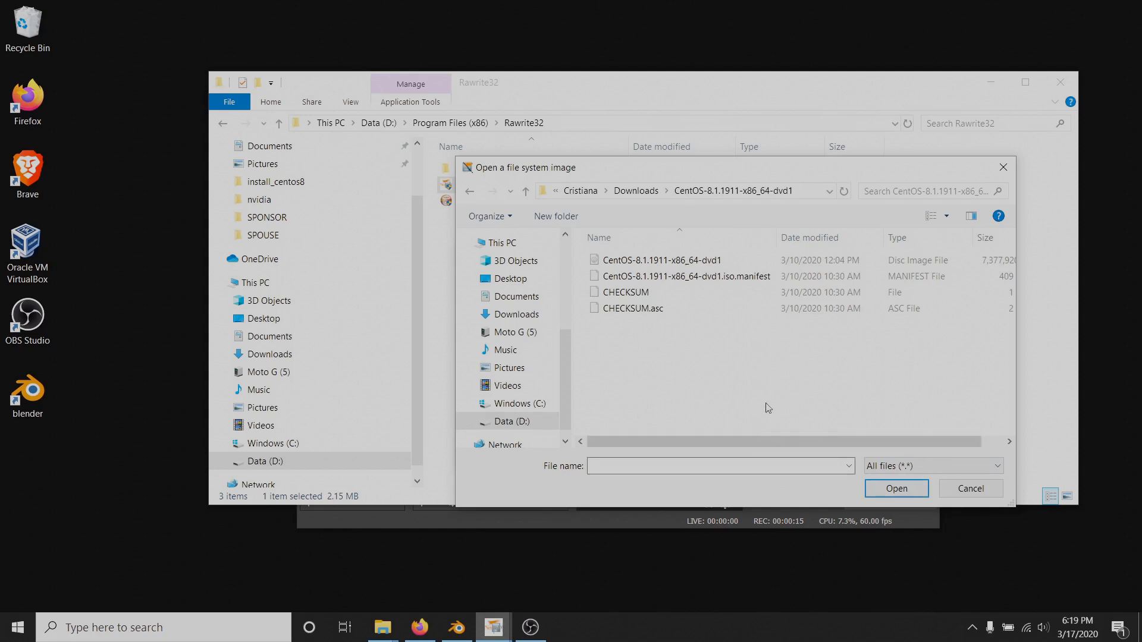
click(661, 260)
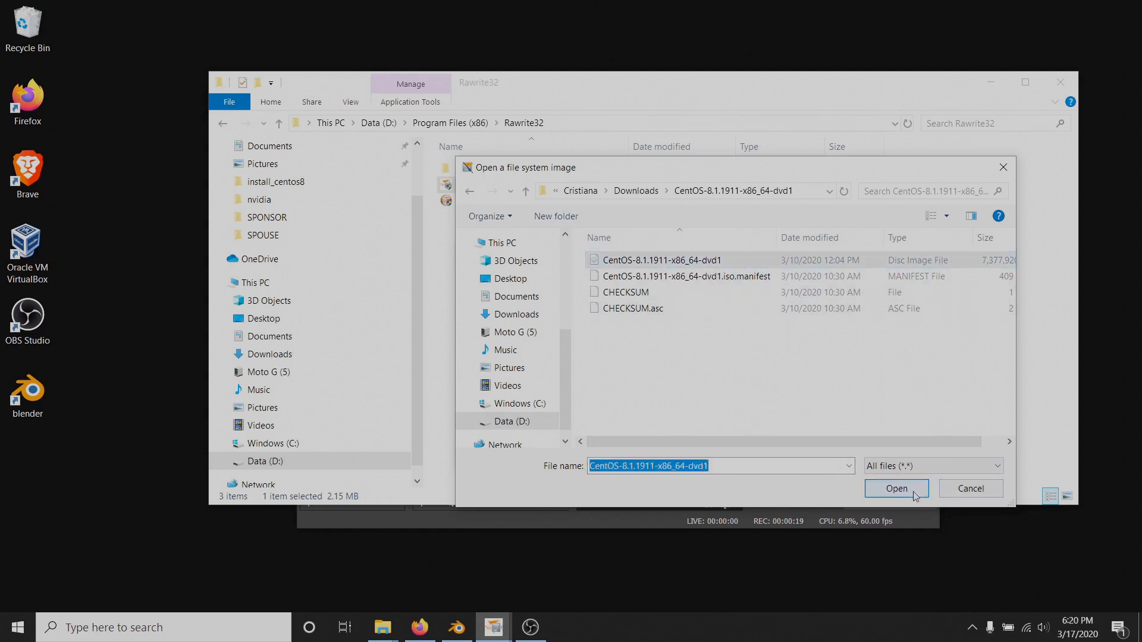
click(896, 489)
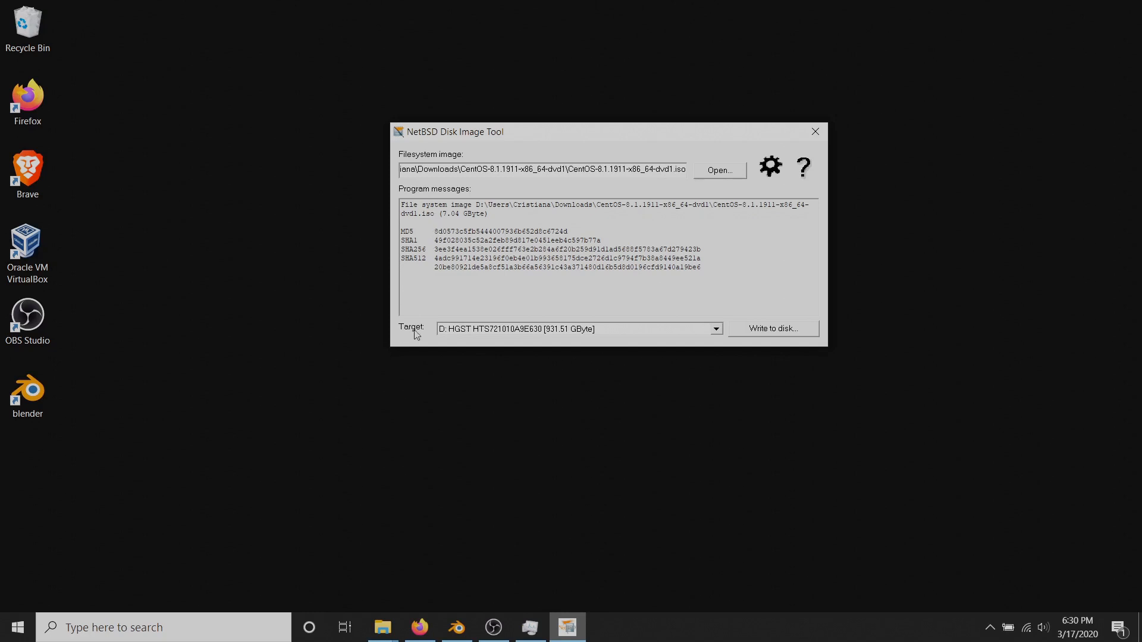
click(714, 328)
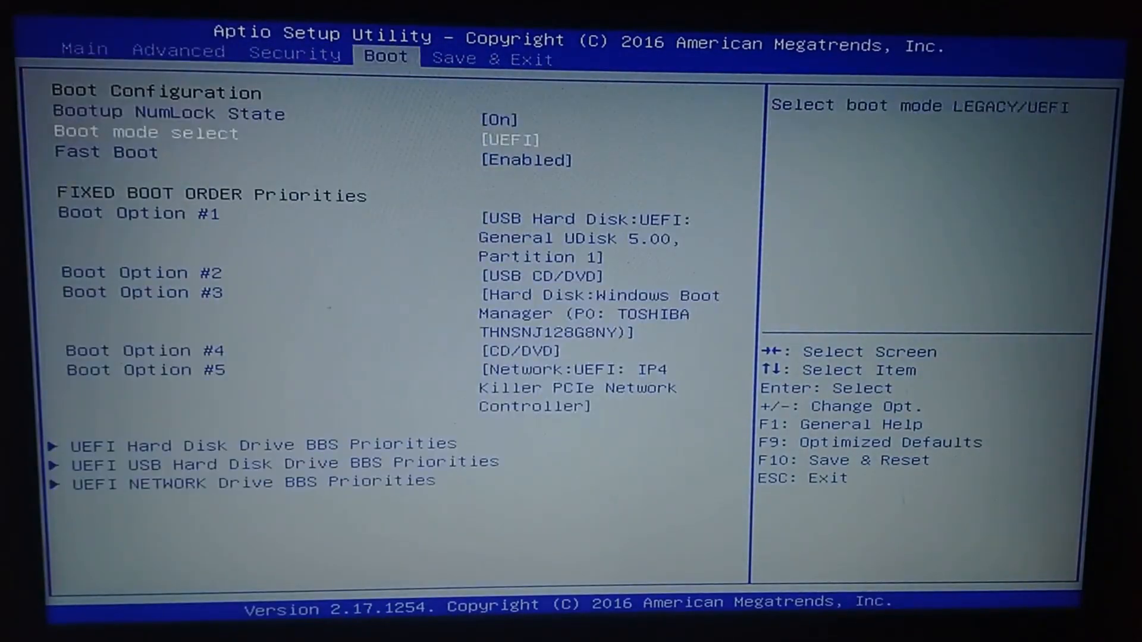
- Save the boot order with the USB hard disk first and restart
key(Down)
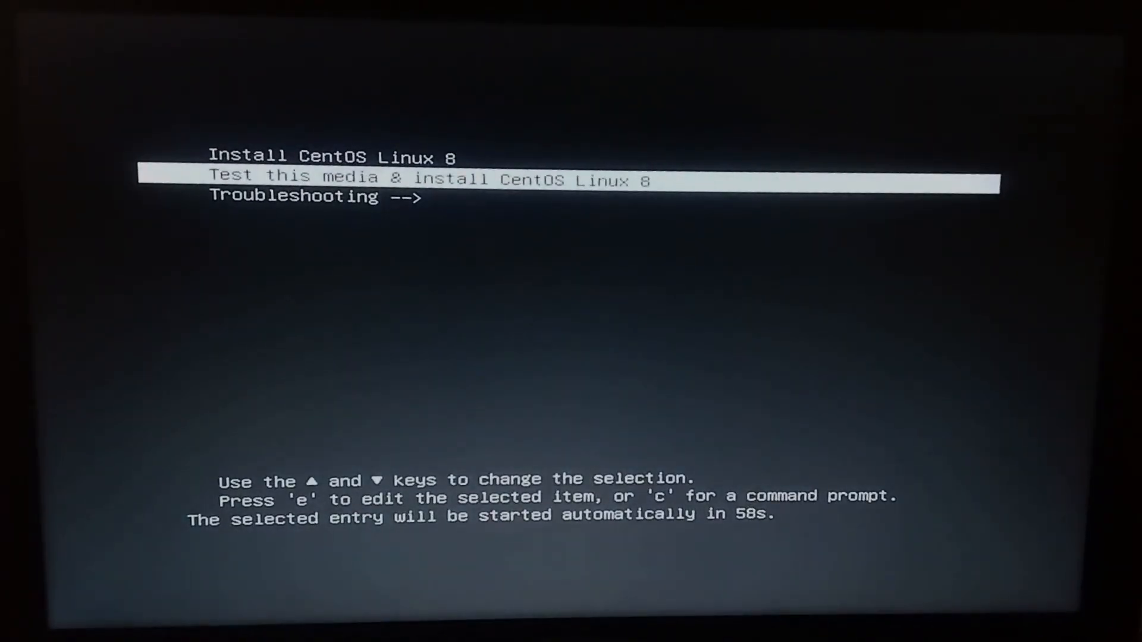
- Launch Install CentOS Linux 8 from the GRUB boot menu
key(Return)
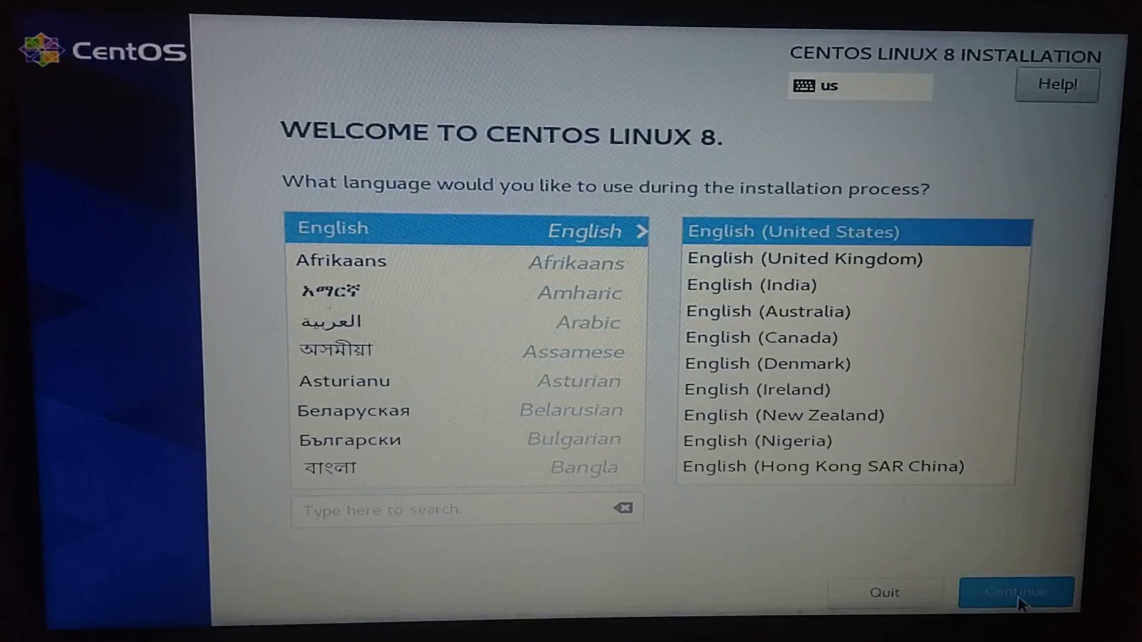
- Keep English (United States) and select Workstation with Development Tools and Scientific Support
click(1015, 591)
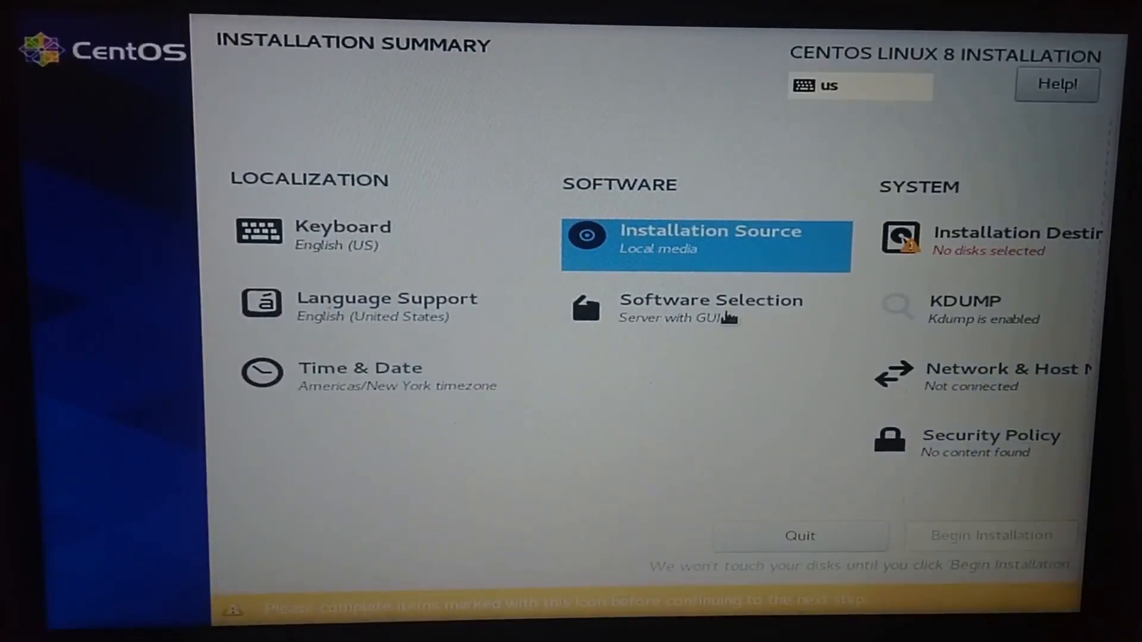
click(710, 307)
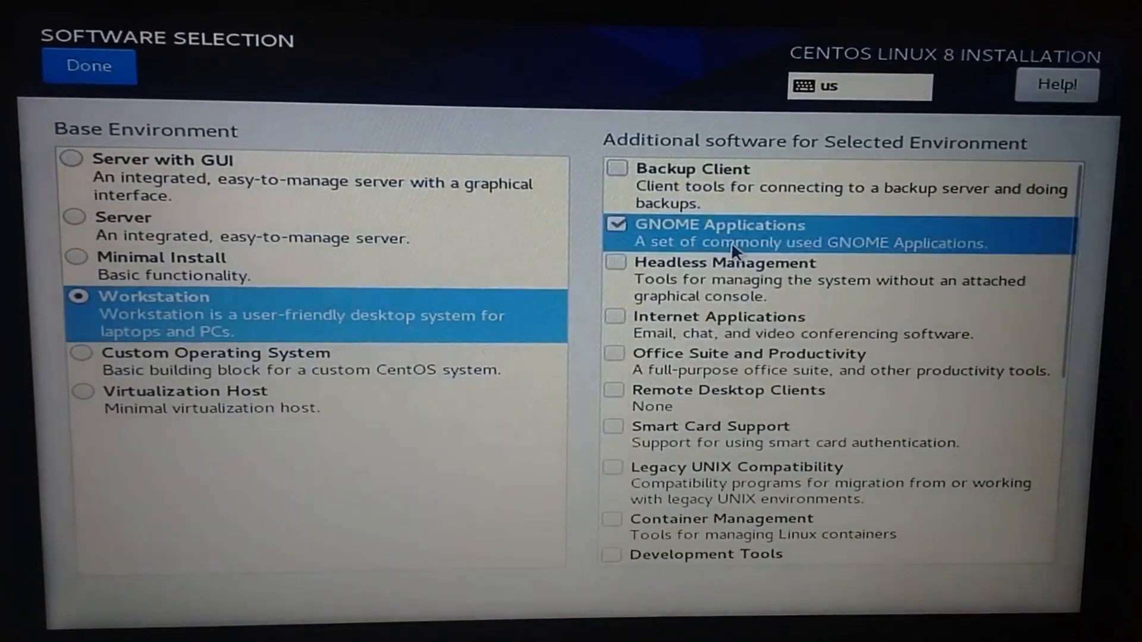
scroll(down, 3)
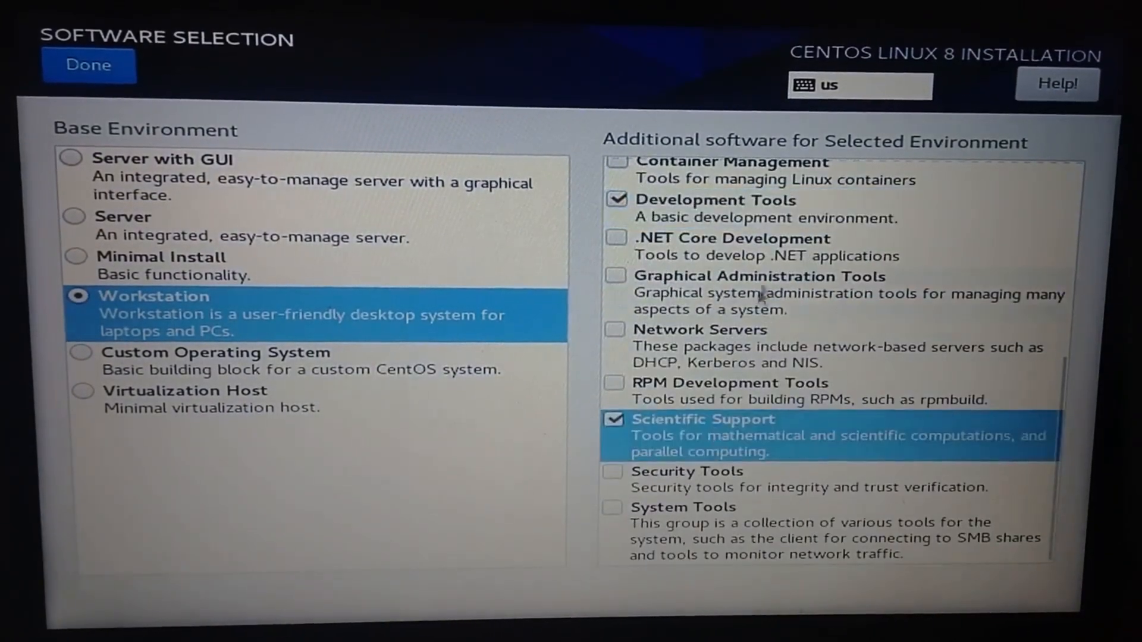
click(88, 65)
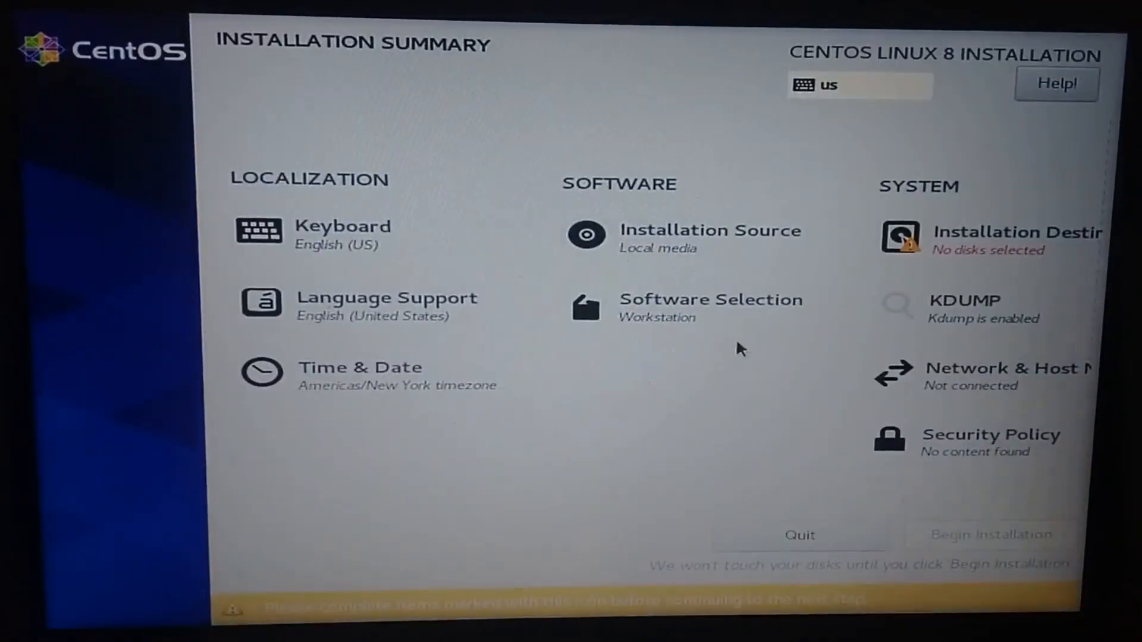
- Check the wireless adapter's settings under Network & Host Name
click(1005, 375)
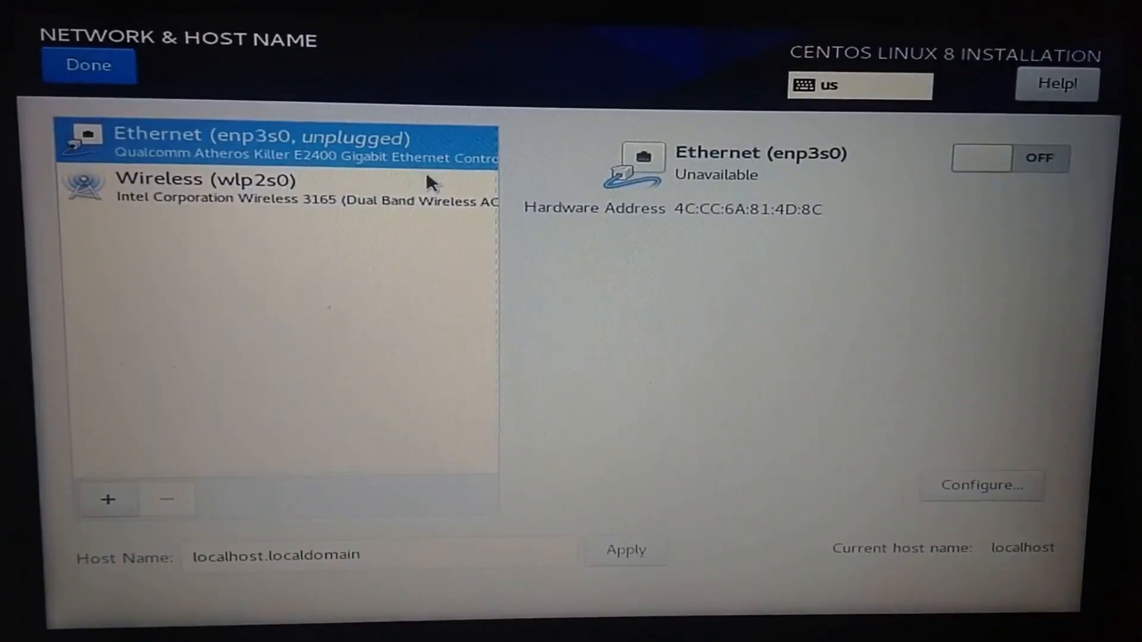
mouse_move(379, 182)
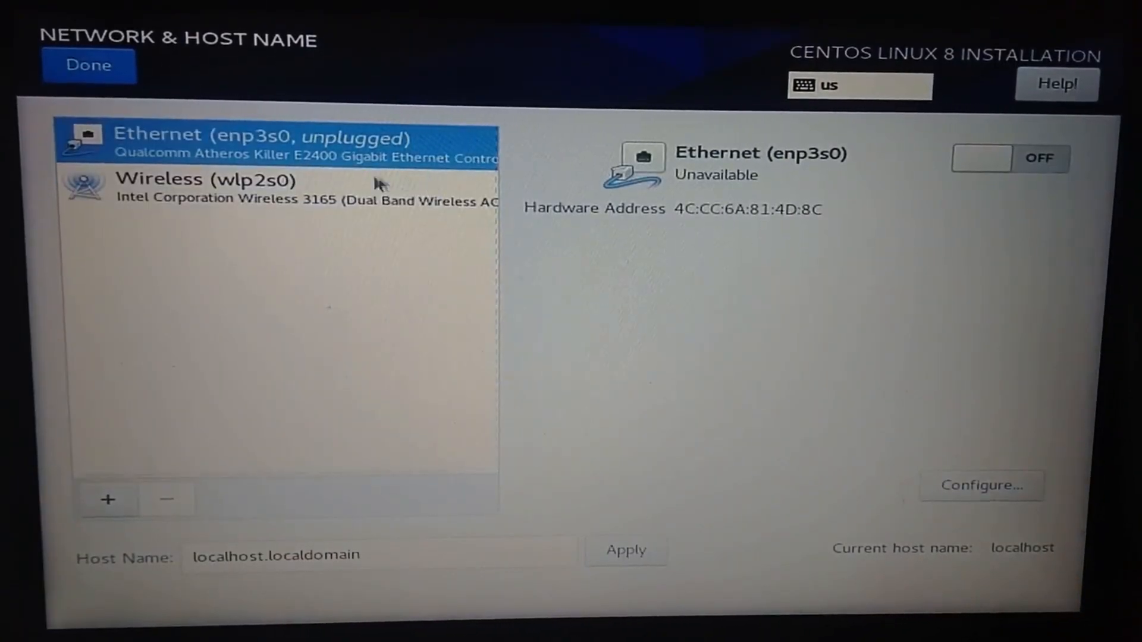
click(218, 191)
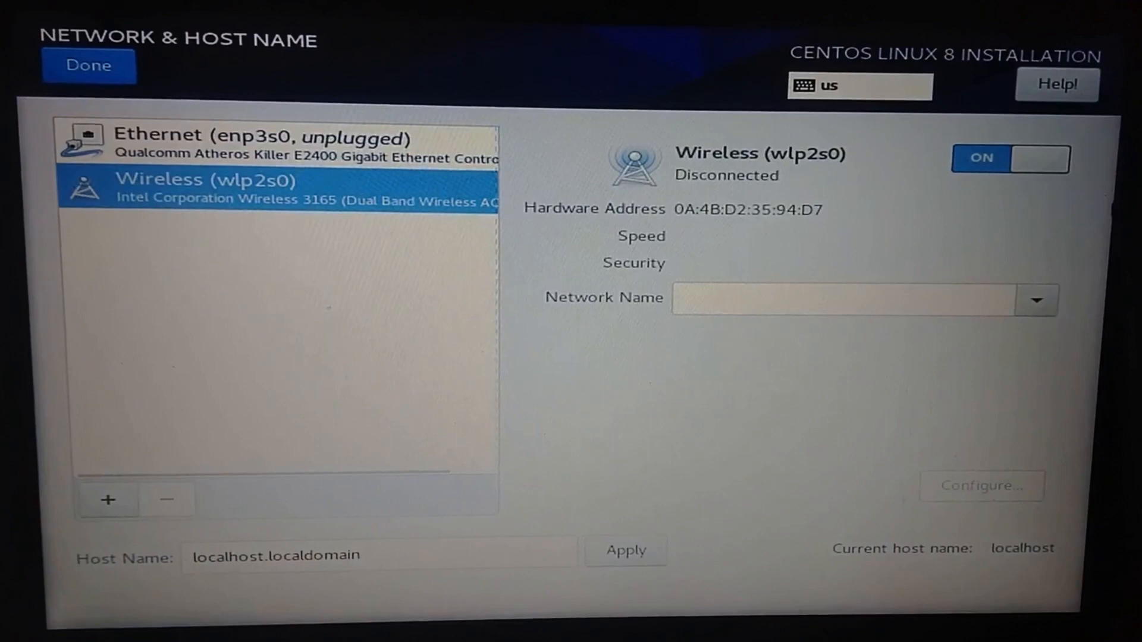
click(88, 66)
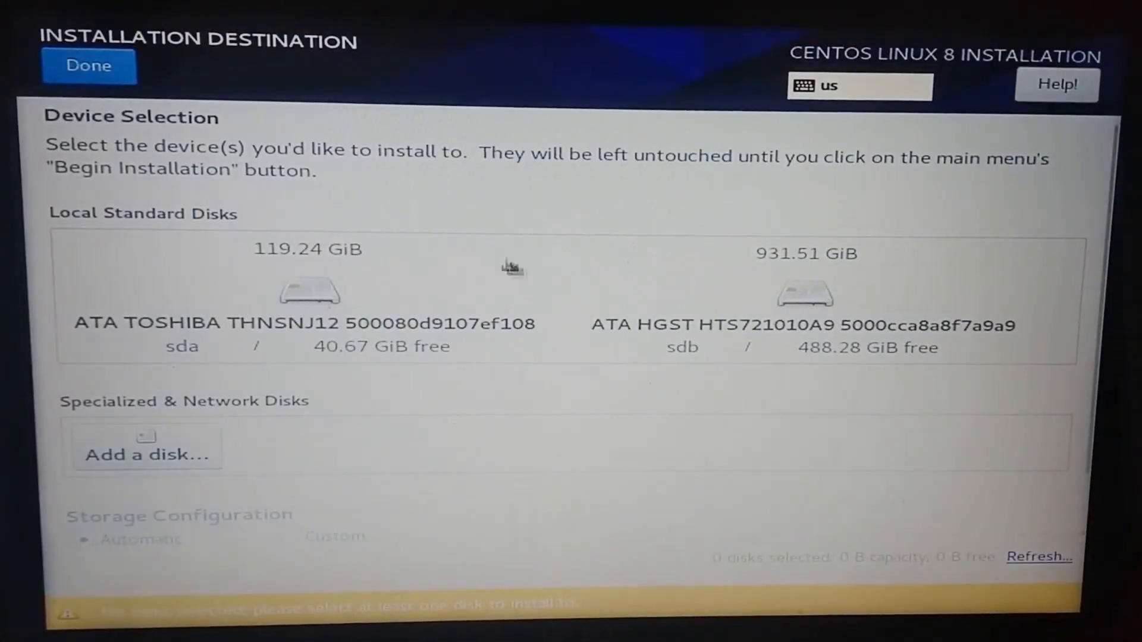
mouse_move(492, 354)
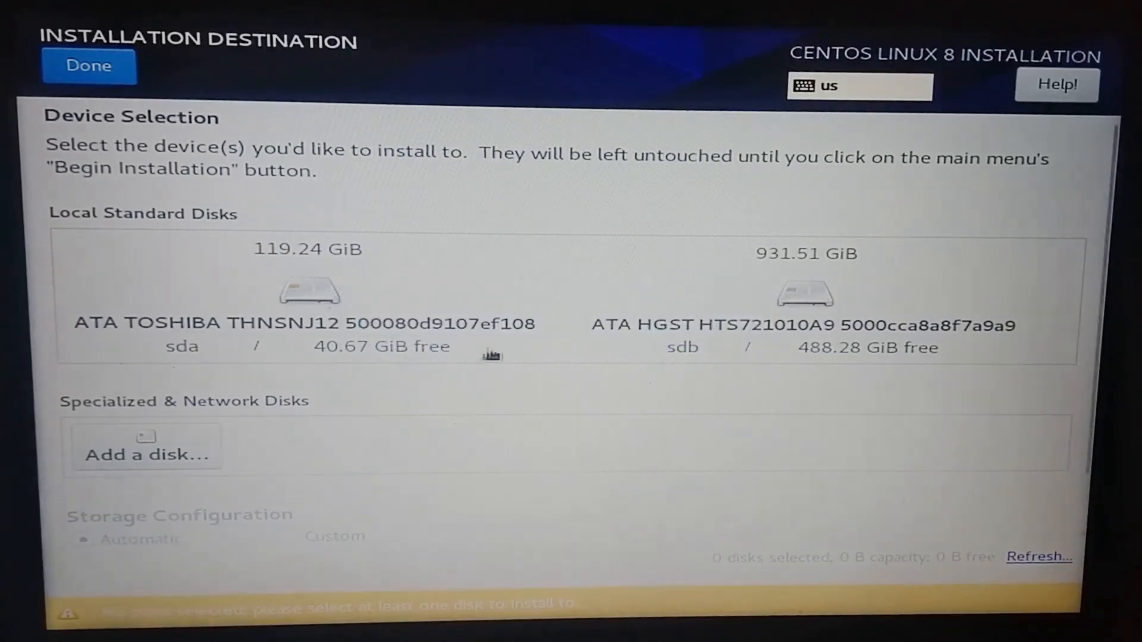
mouse_move(830, 295)
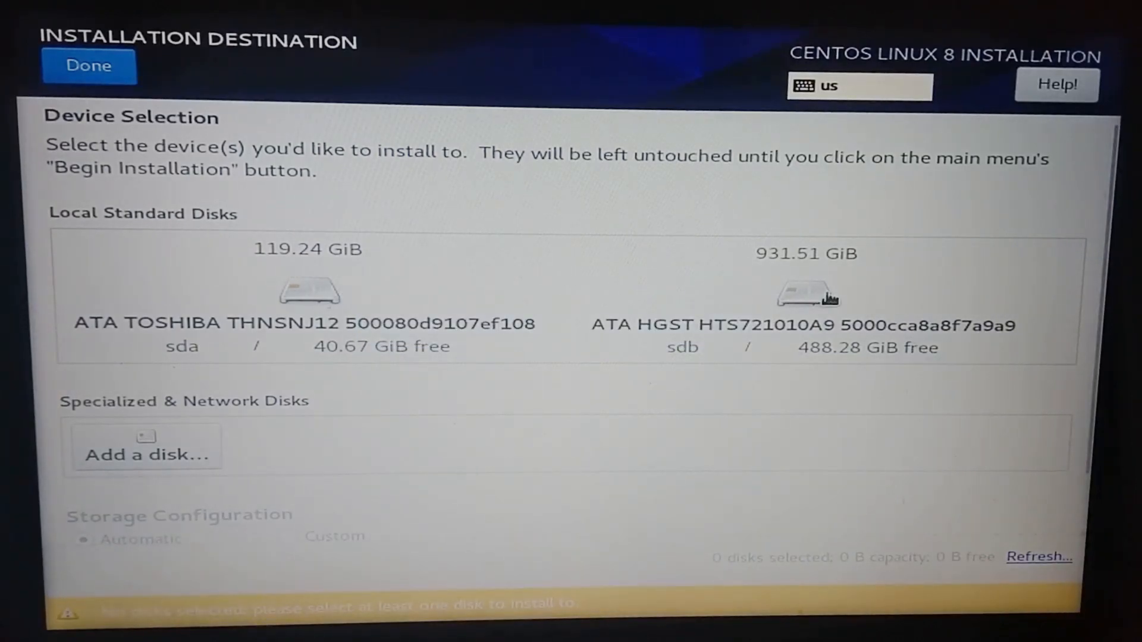
- Add the 931.51 GiB hard disk as a destination with Custom storage configuration
click(807, 298)
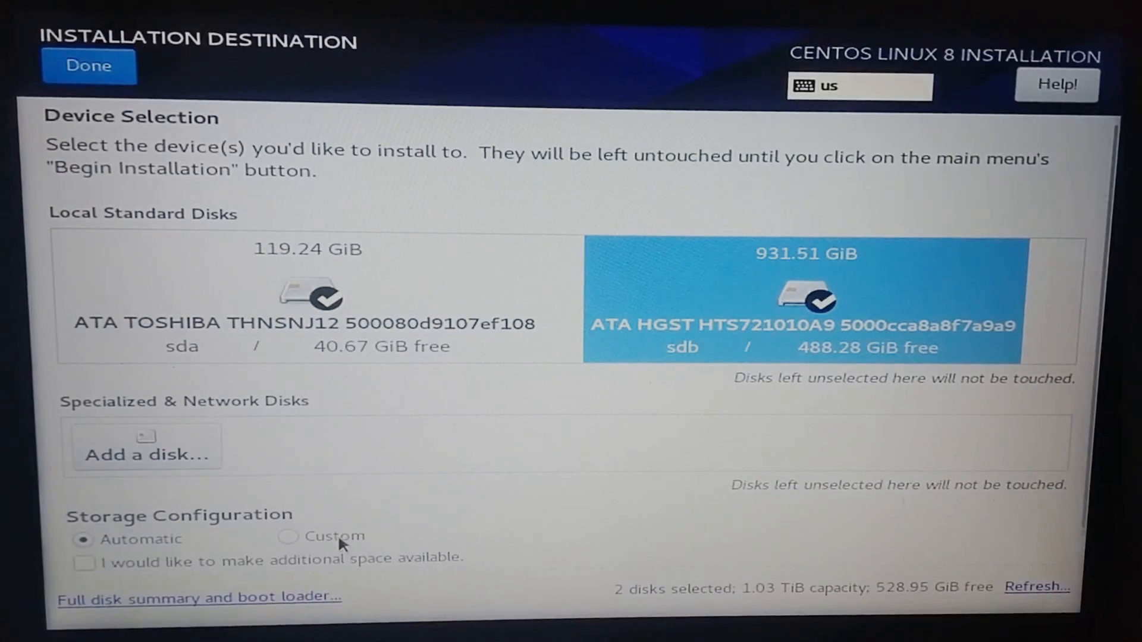
click(288, 536)
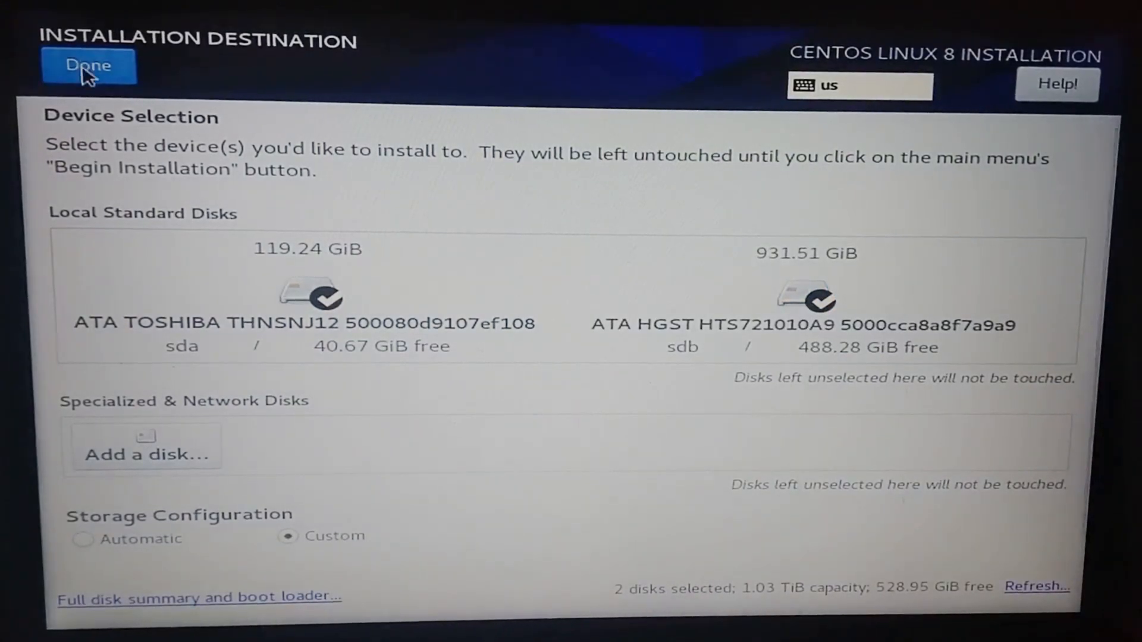
click(87, 65)
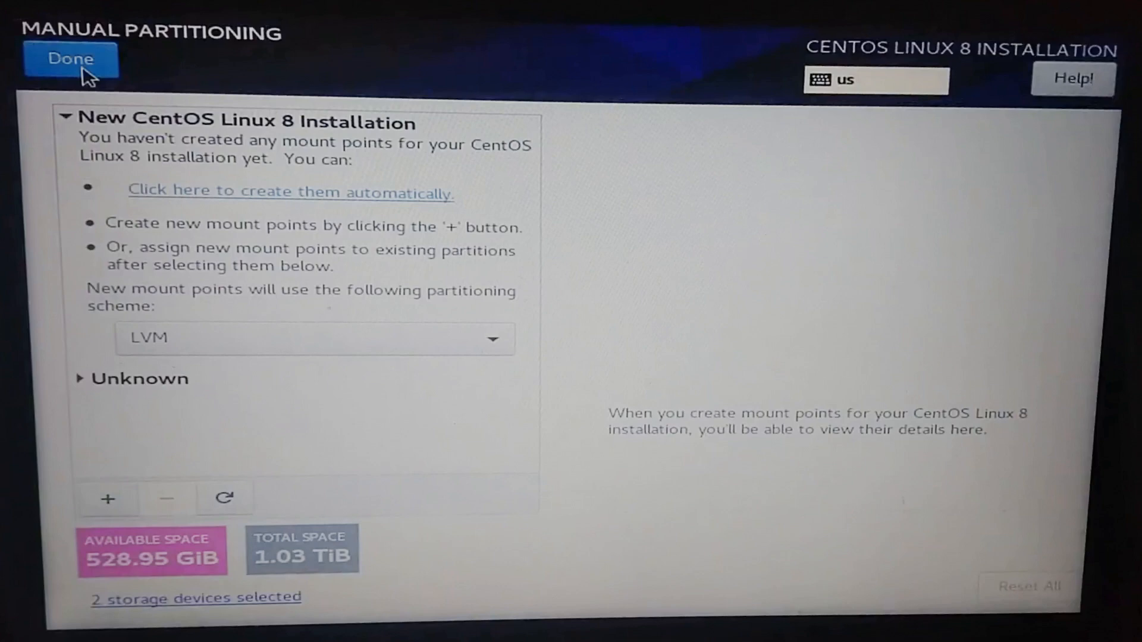
mouse_move(251, 292)
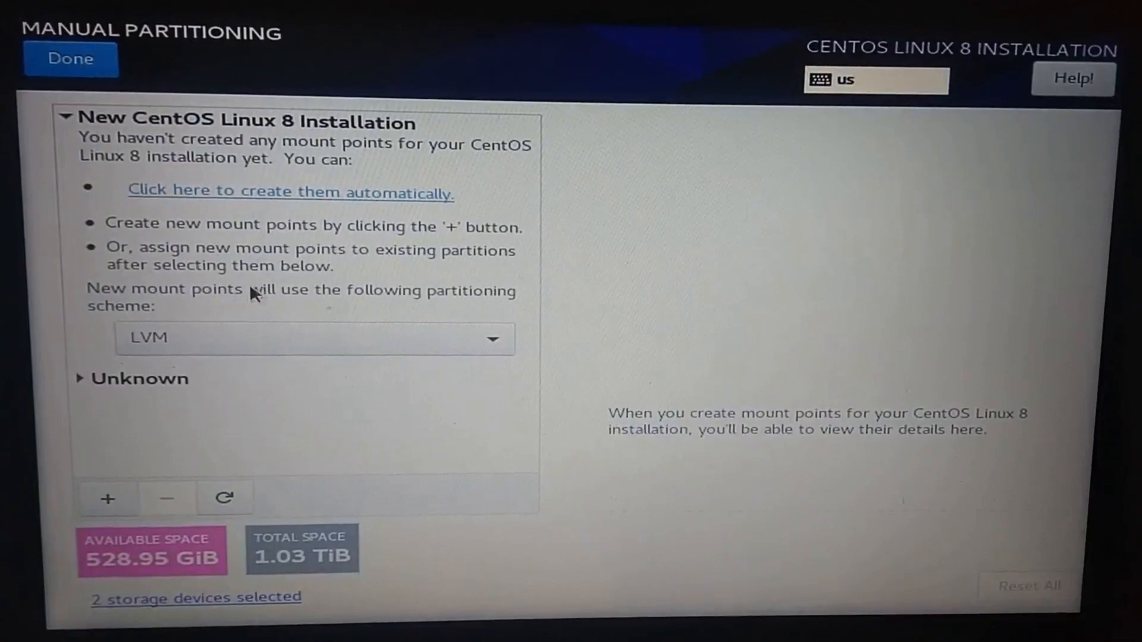
- Add a 24 (22.35 GiB) LVM swap volume restricted to the HGST disk (sdb)
click(107, 499)
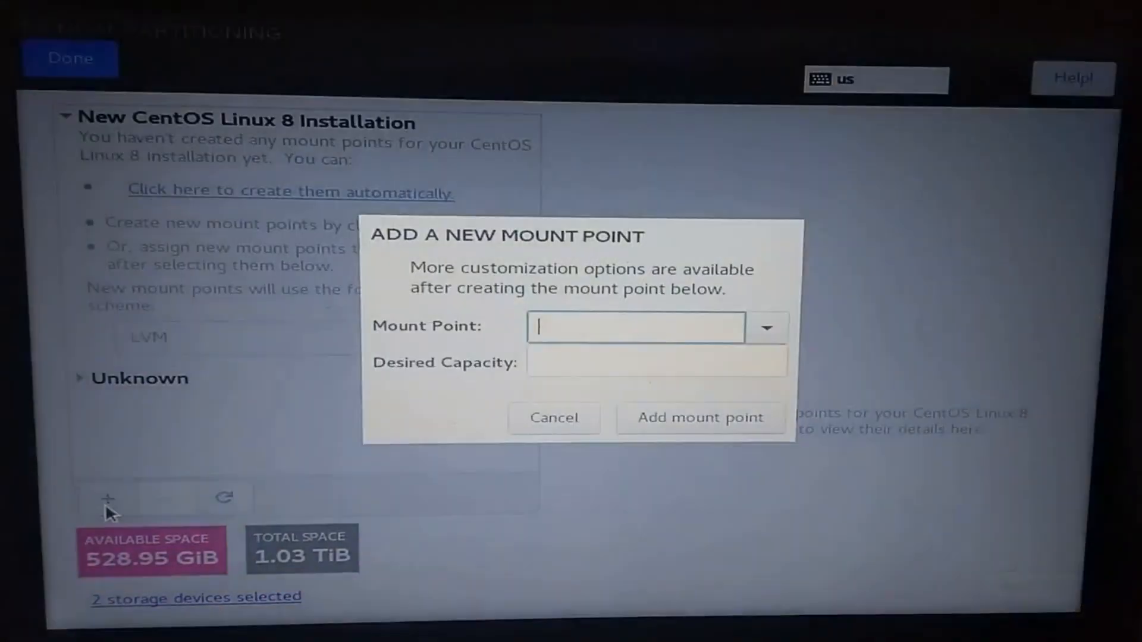
click(765, 327)
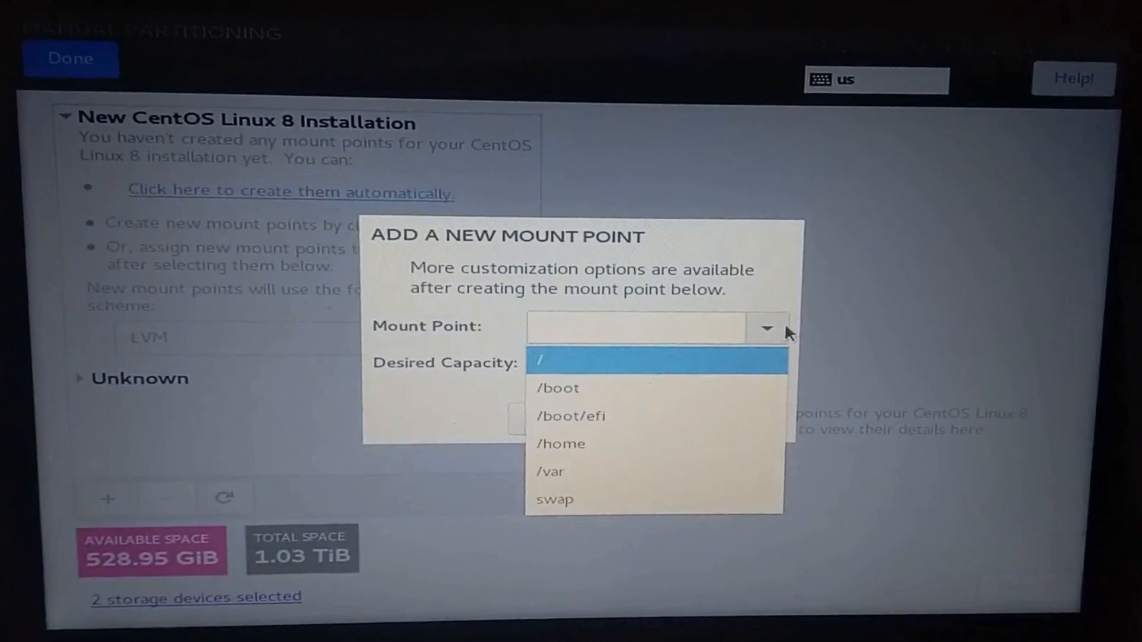
click(555, 500)
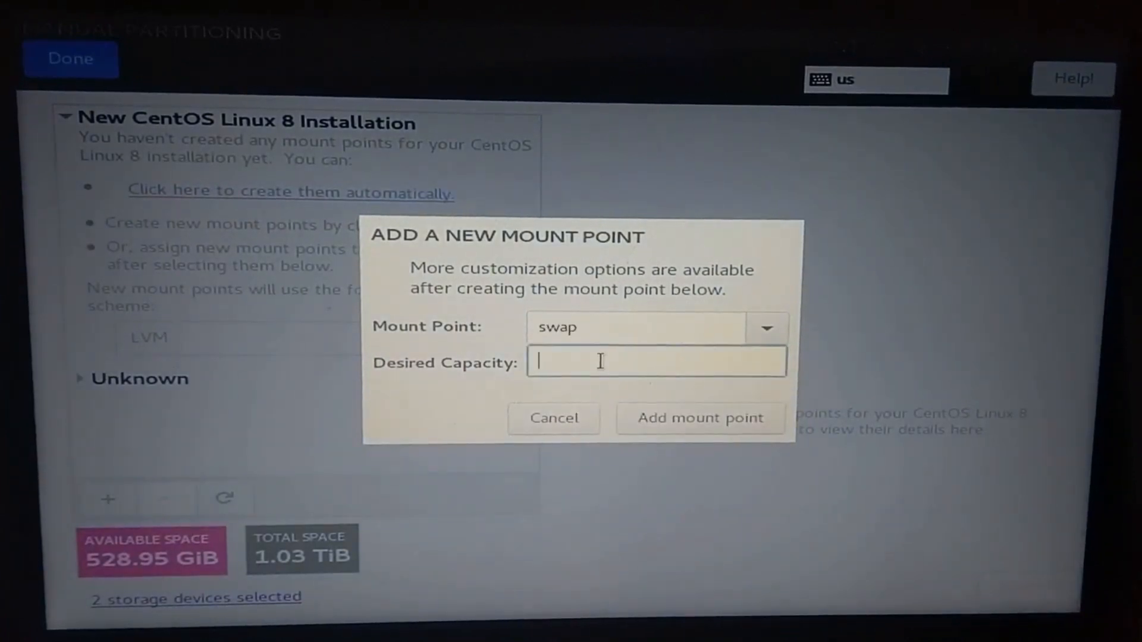
text(24)
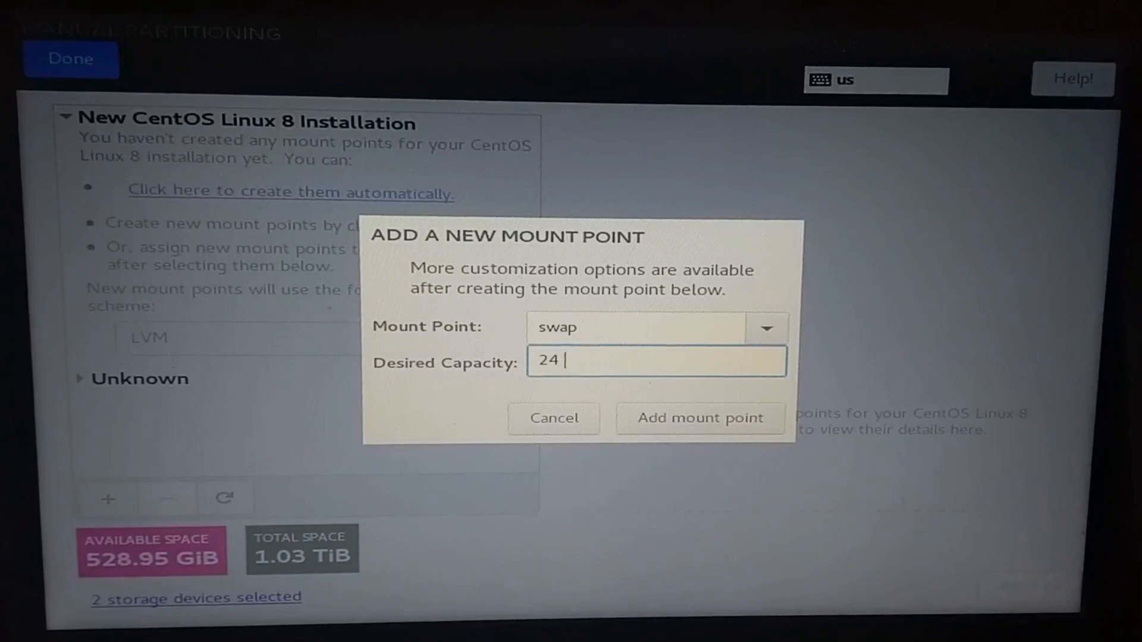
click(699, 419)
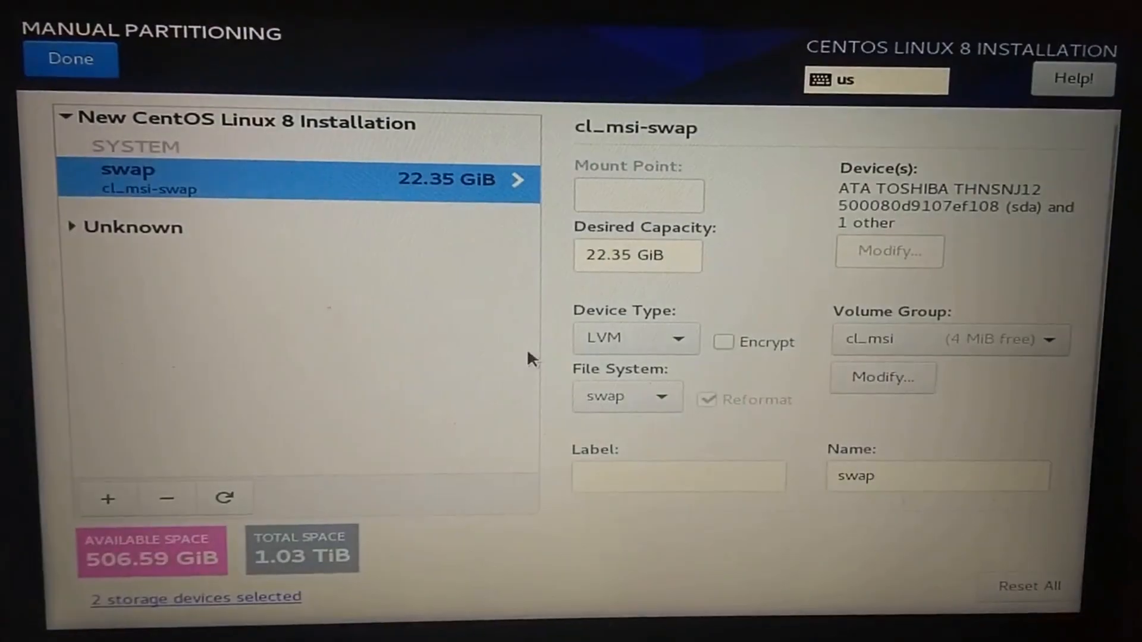
mouse_move(748, 315)
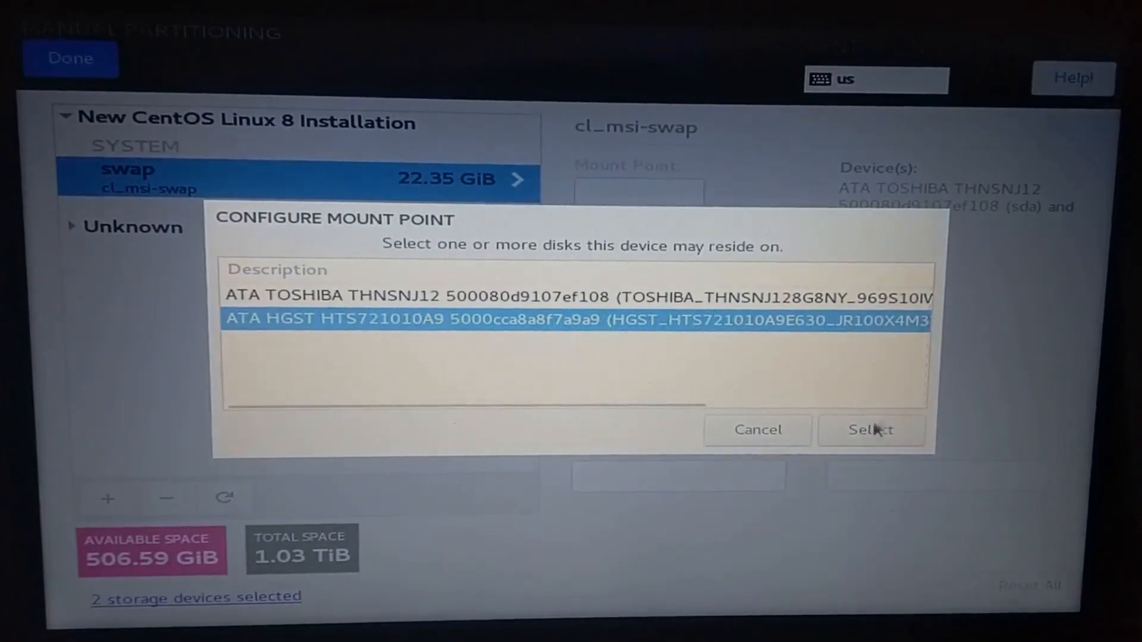
click(870, 430)
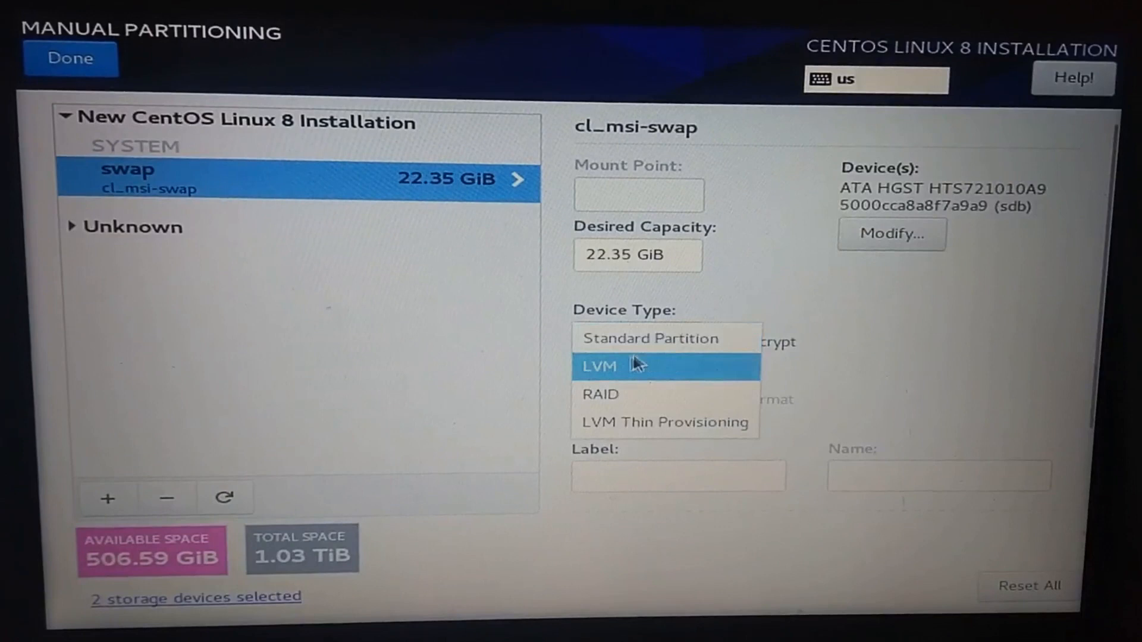
click(599, 366)
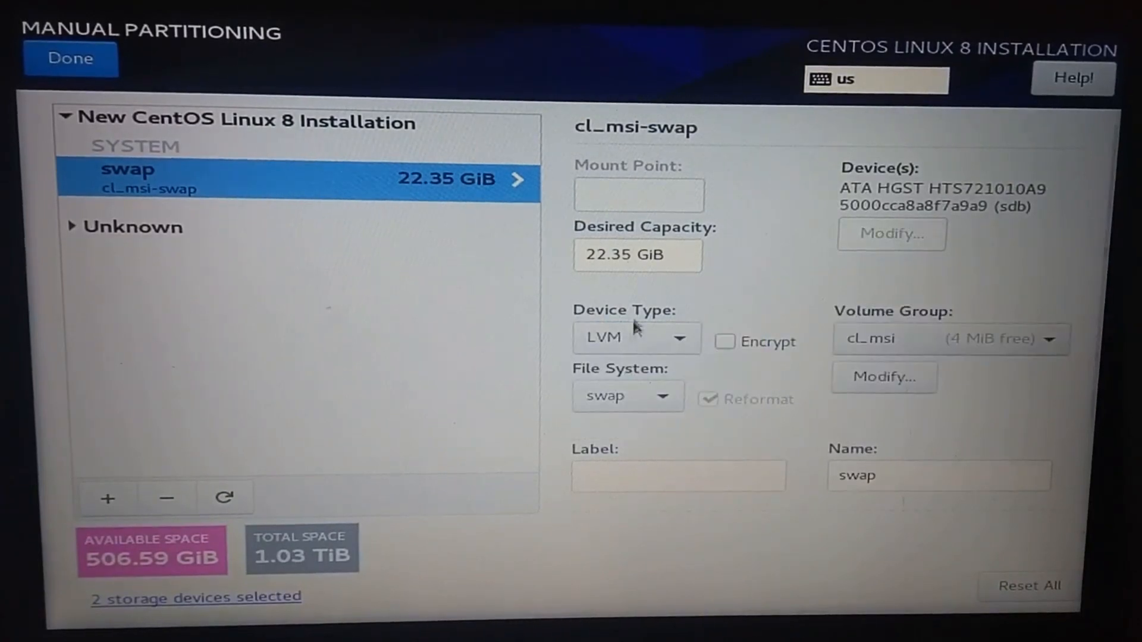
- Add a 1024 MiB /boot on the Toshiba disk only, and set swap to 24 GiB
click(106, 499)
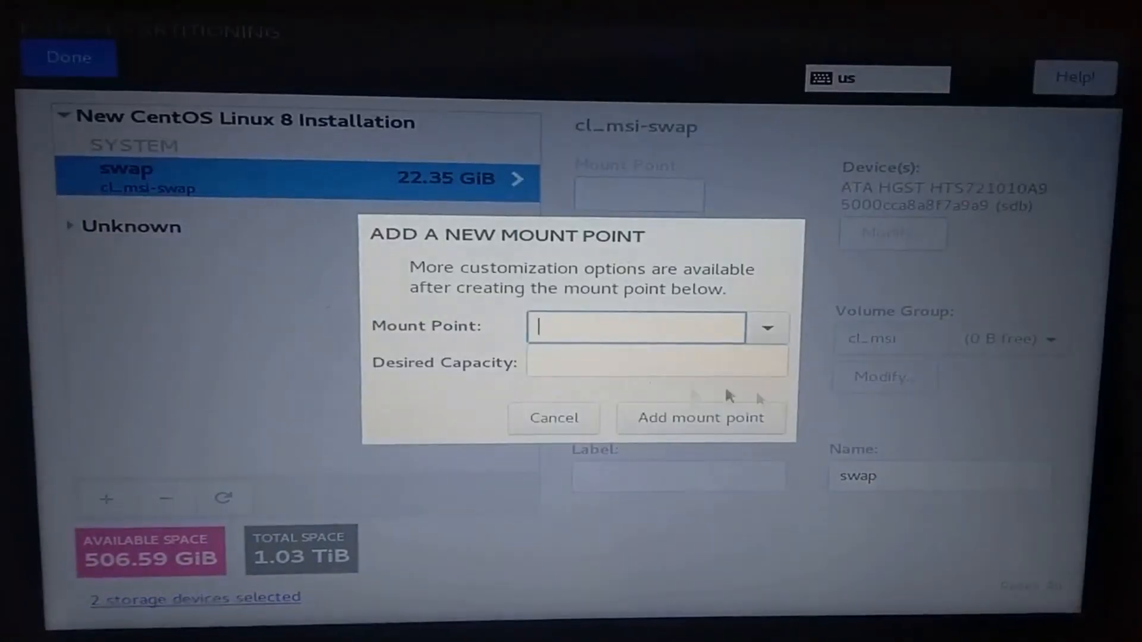
text(/boot)
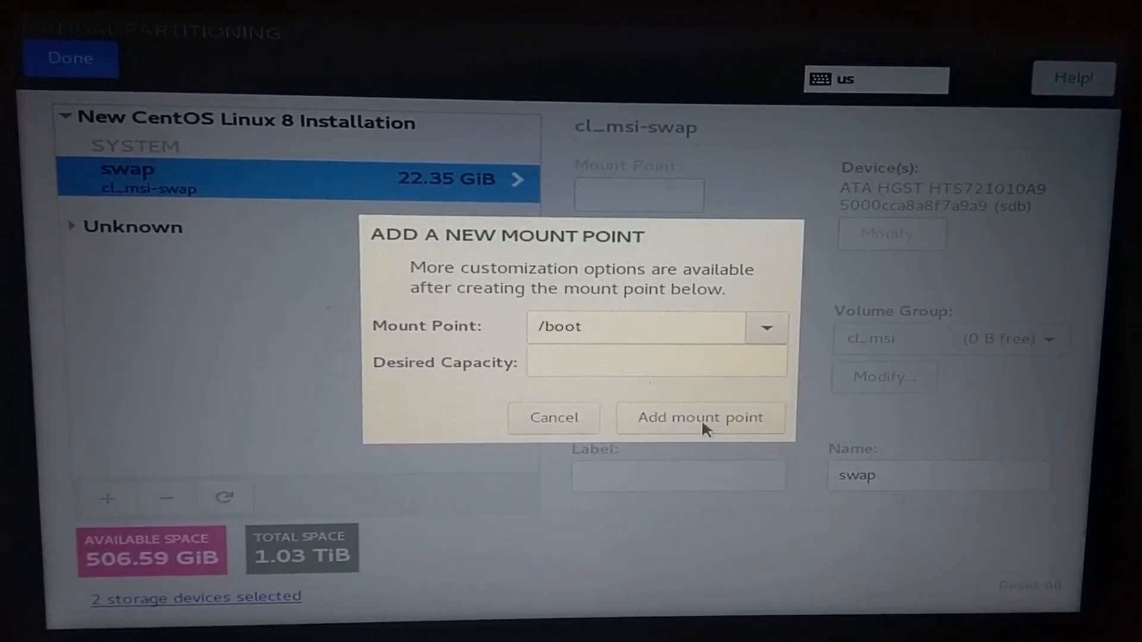
click(700, 418)
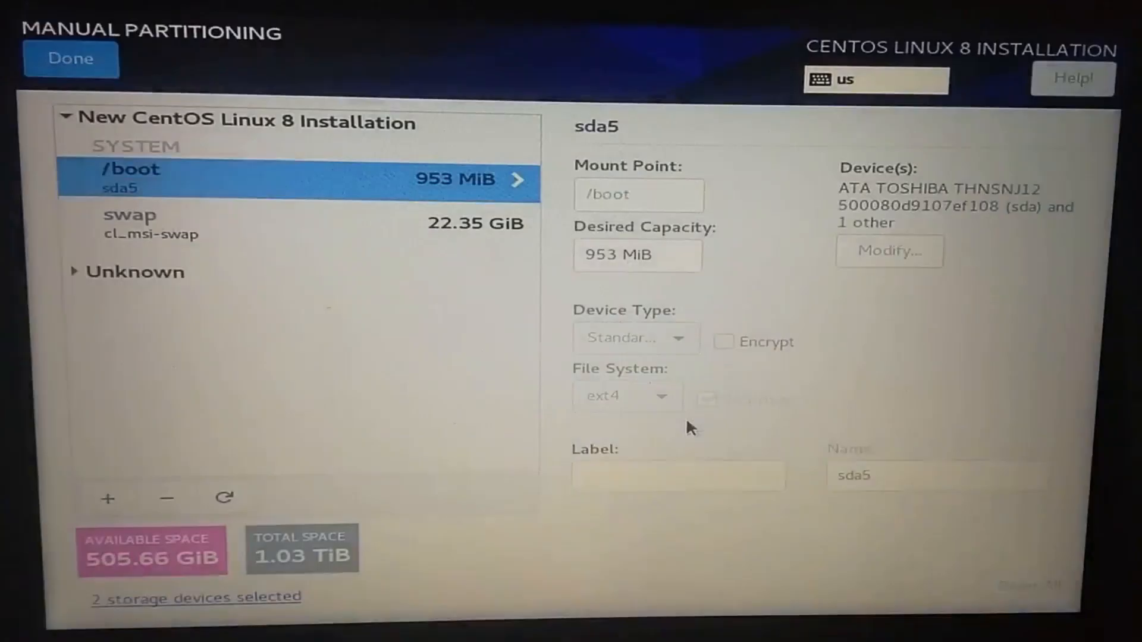
click(889, 251)
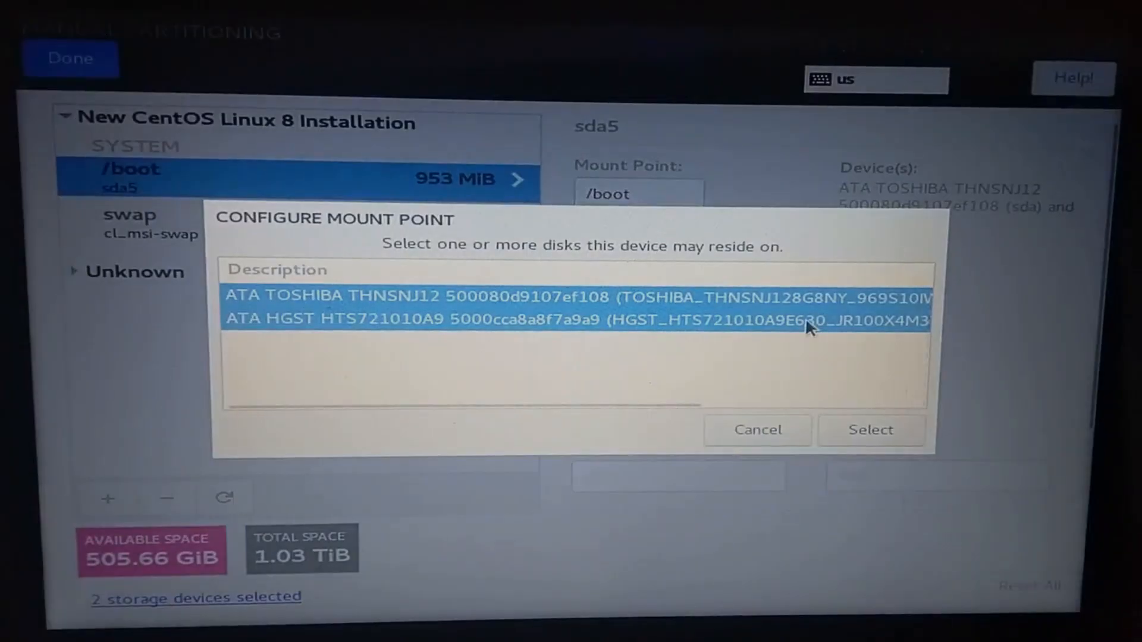
click(870, 430)
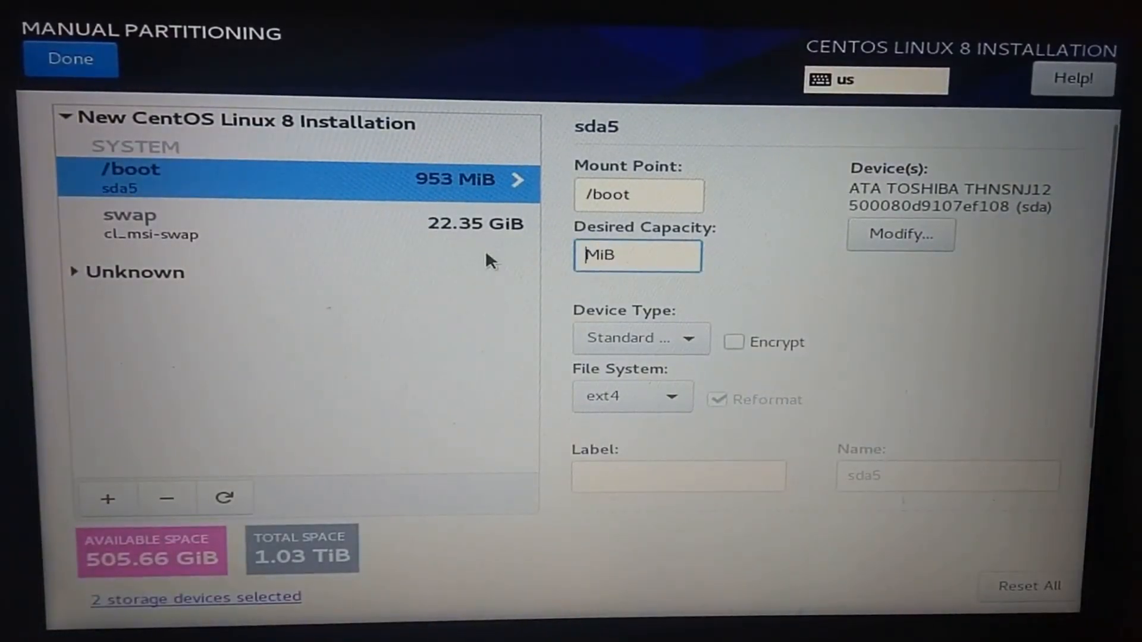
text(1024)
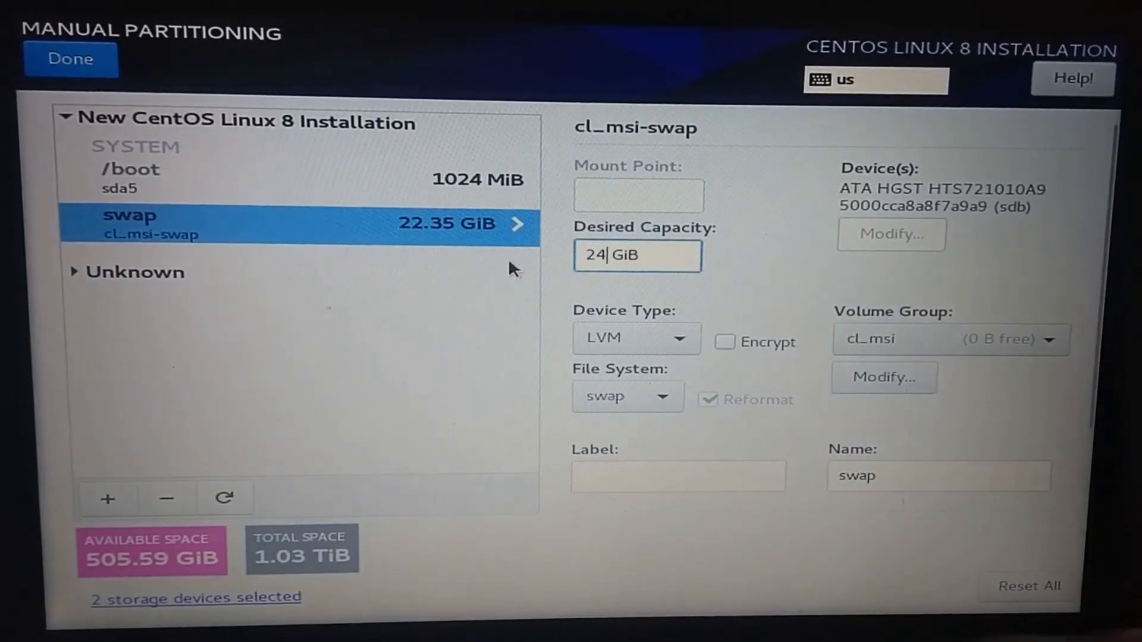
click(130, 178)
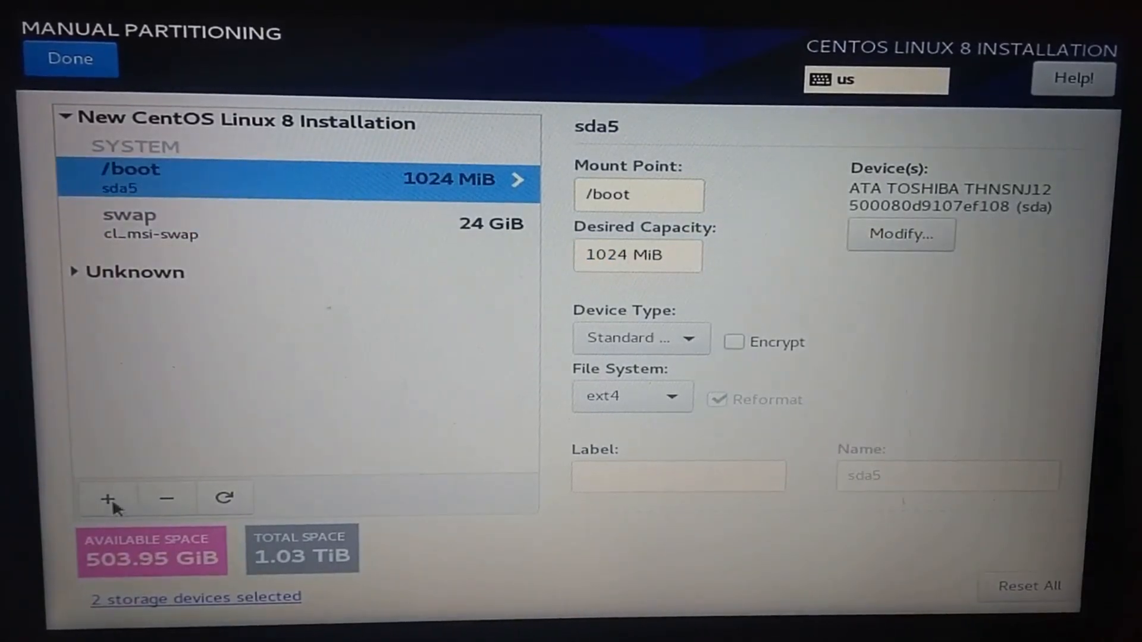
- Create a 250 MiB EFI System /boot/efi partition on the Toshiba disk (sda)
click(108, 499)
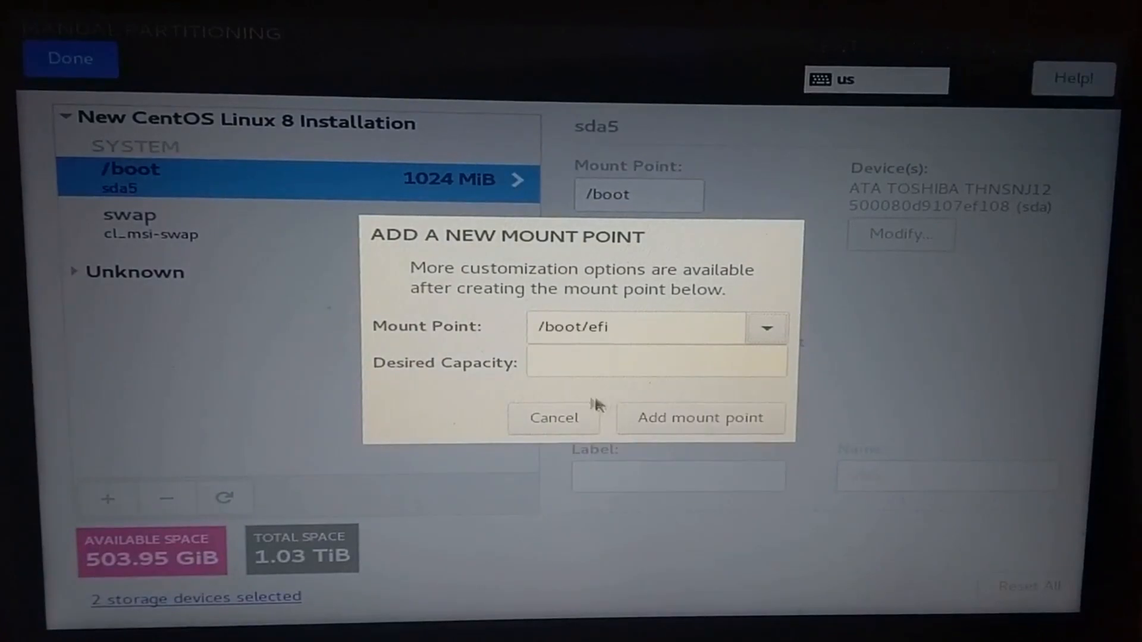
text(250)
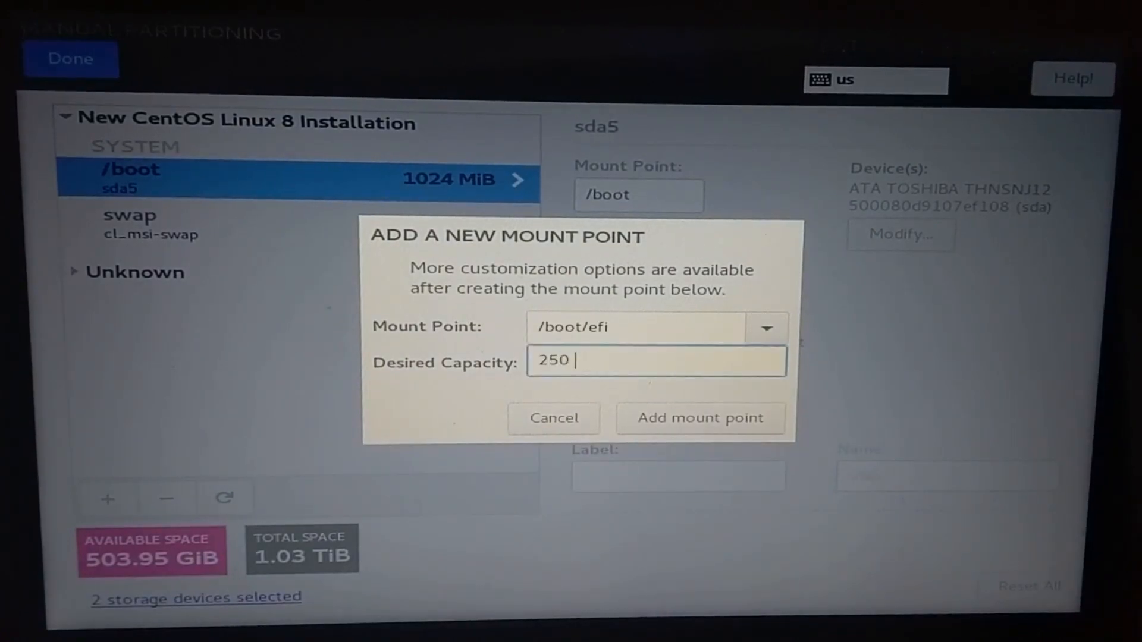
click(699, 418)
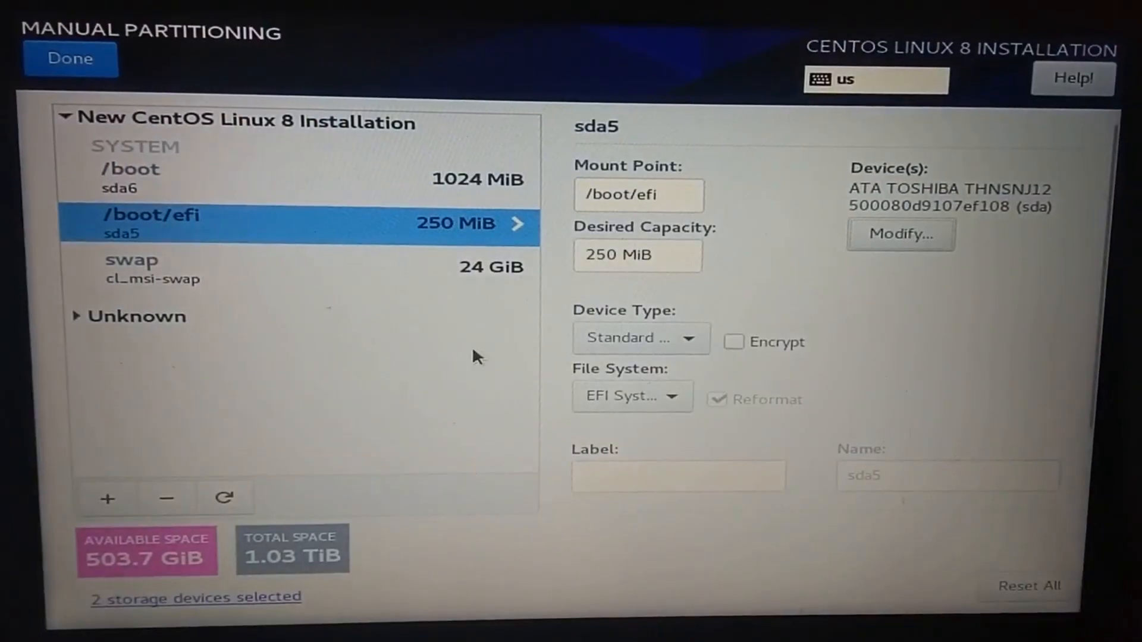
click(106, 499)
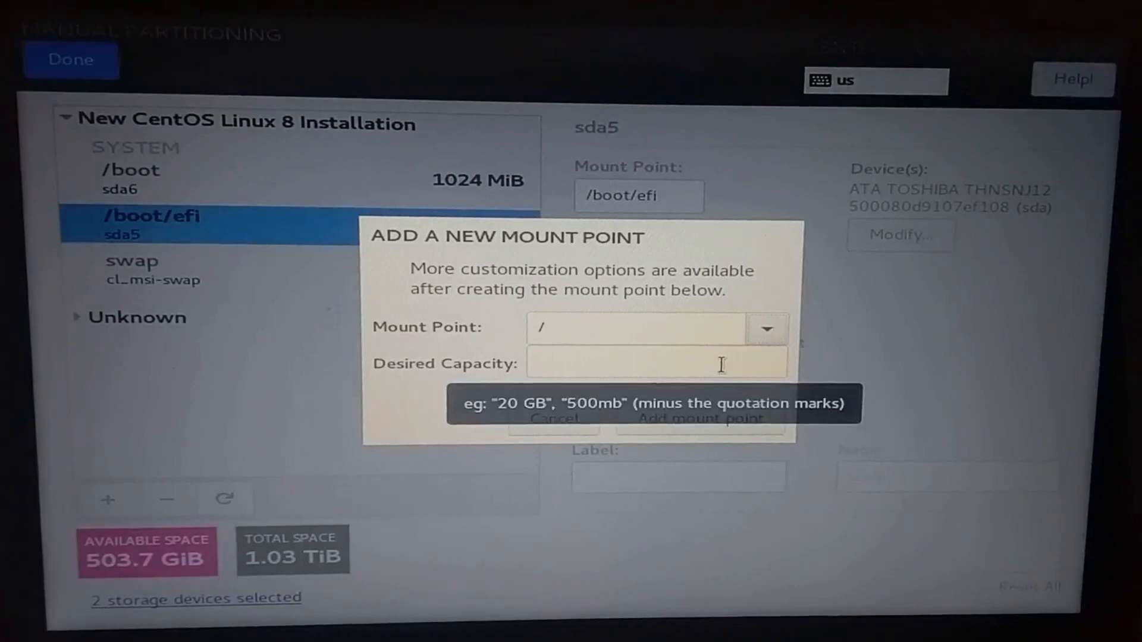
- Add a 30 GiB root on sda7 and a 24 GiB ext4 /var on the HGST disk
click(699, 418)
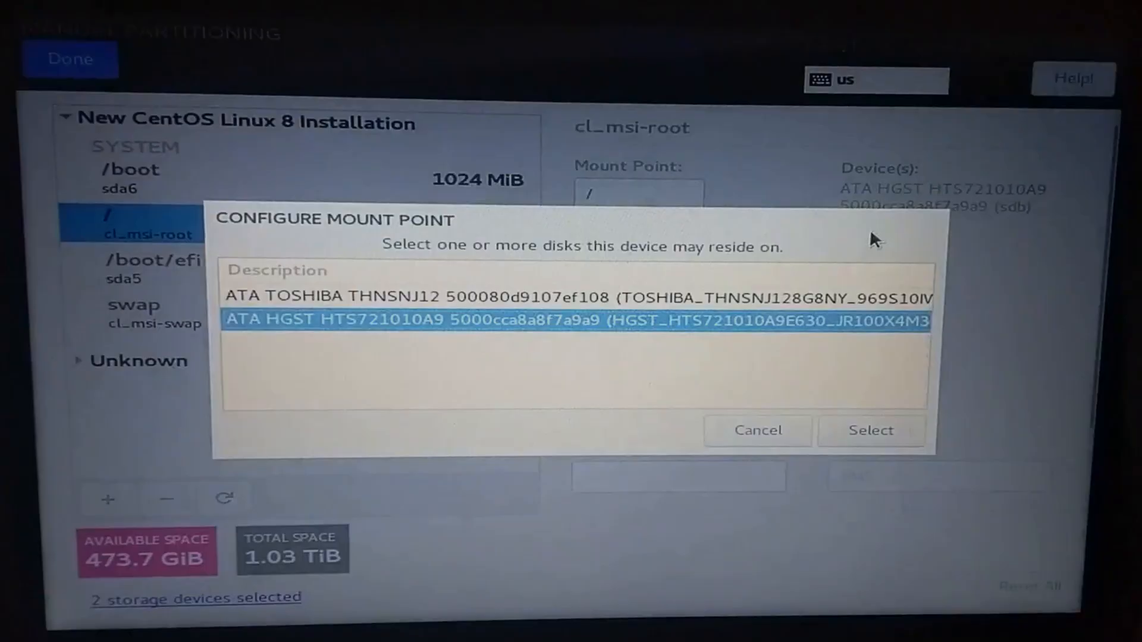
click(870, 429)
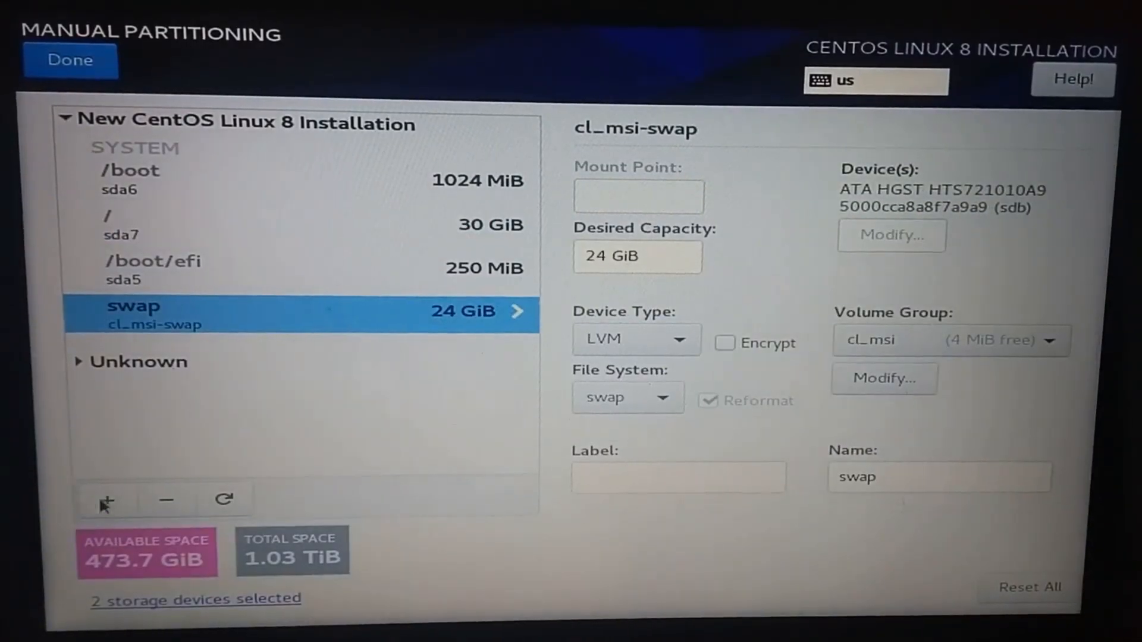
click(106, 500)
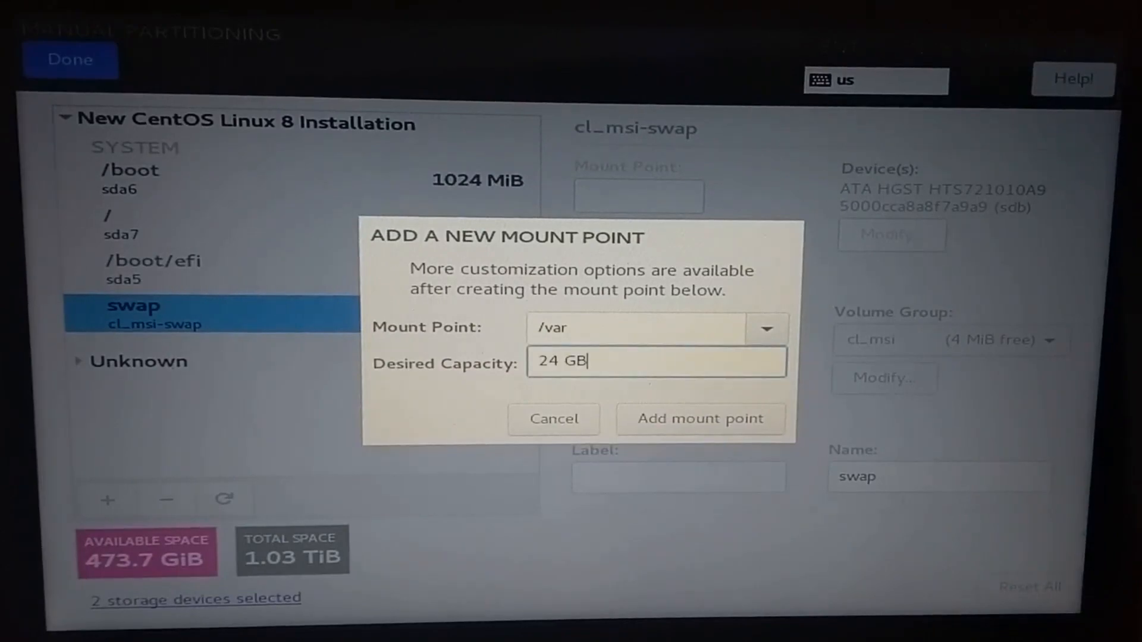
click(698, 419)
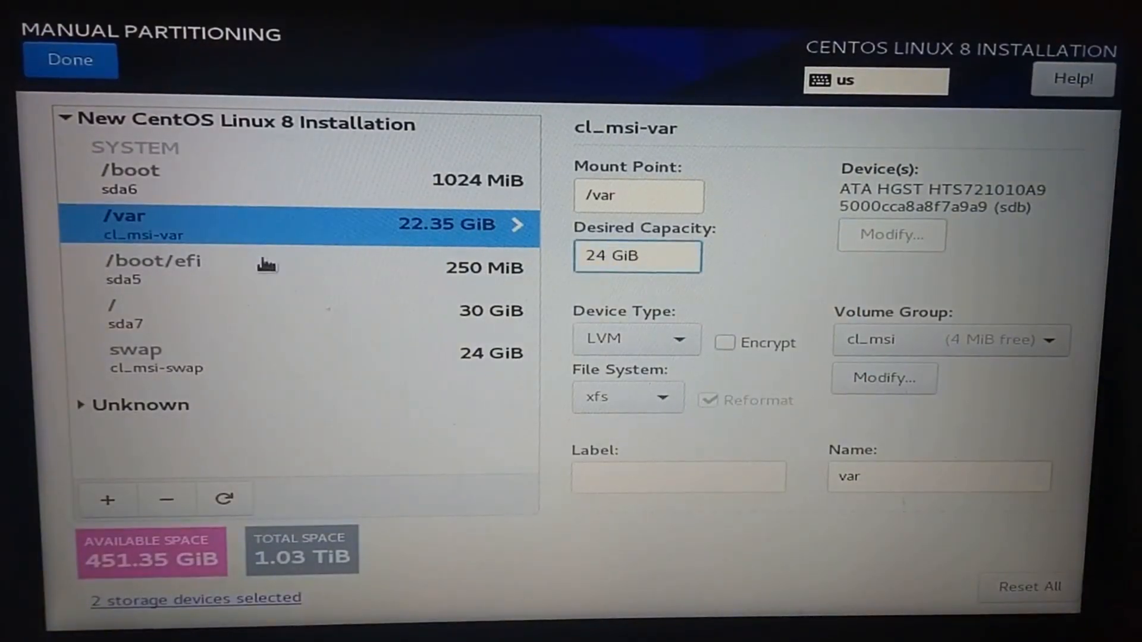
click(890, 234)
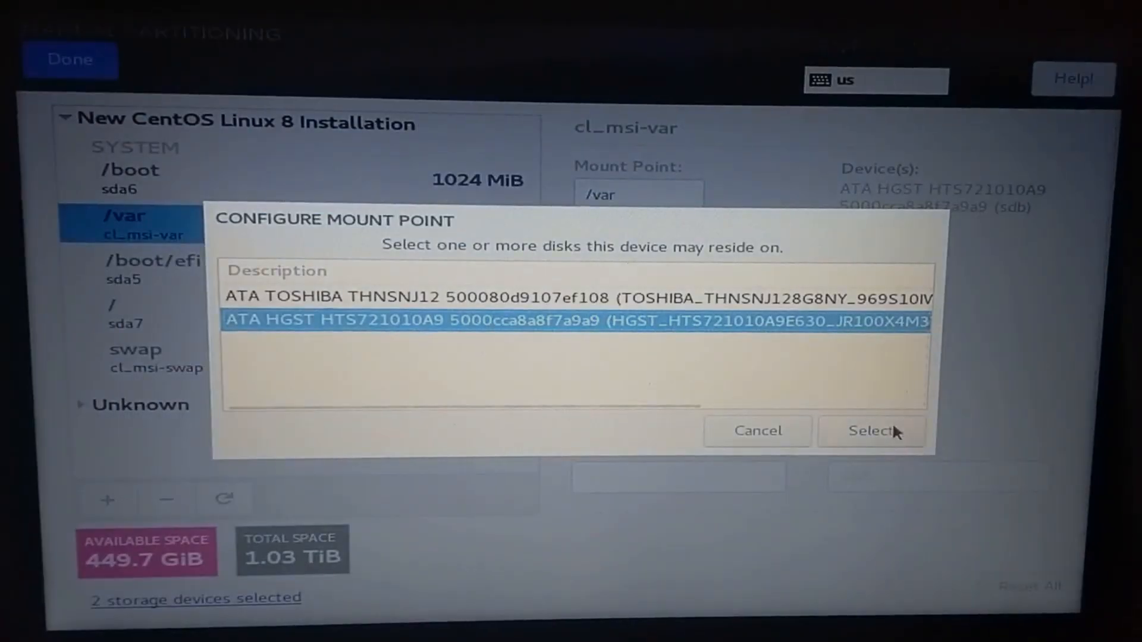
click(871, 430)
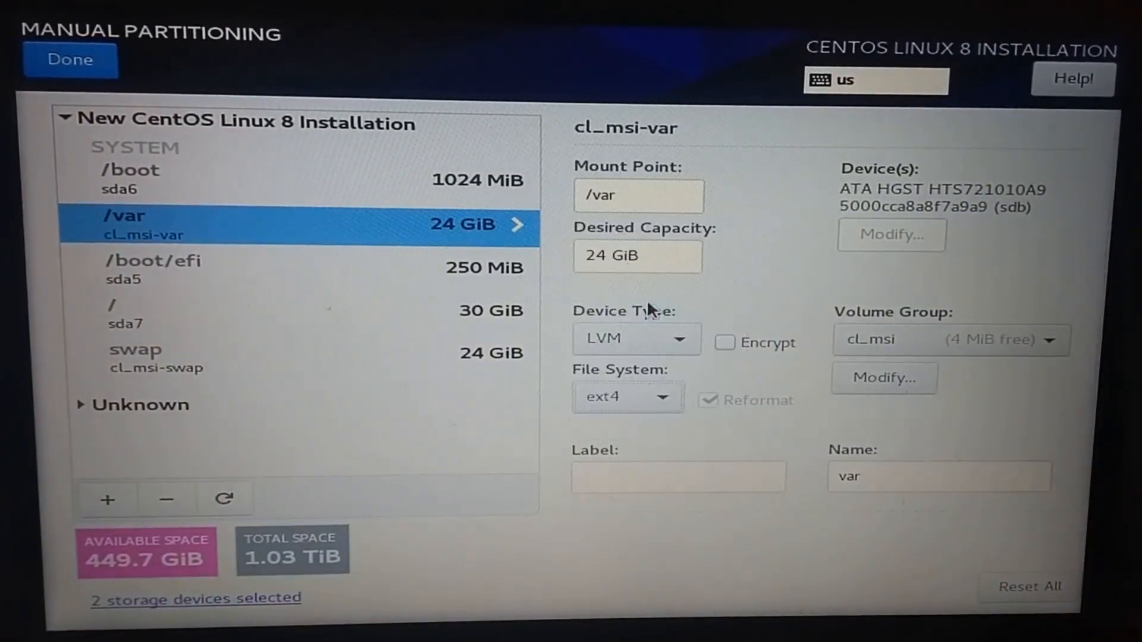
click(107, 499)
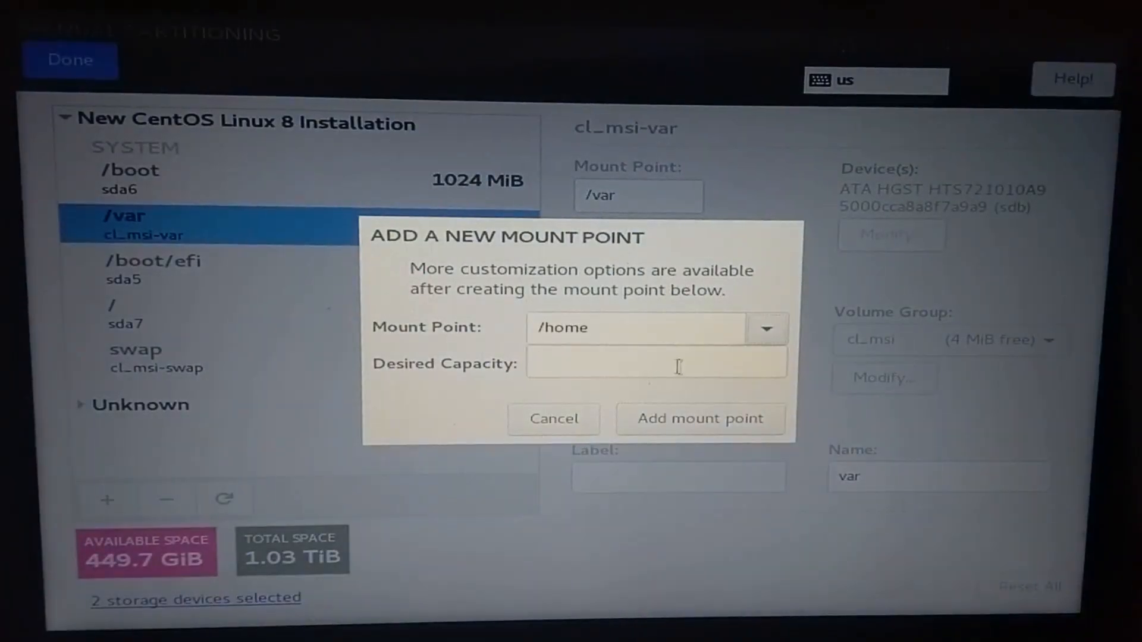
- Add mount points /home (250 GiB), /usr/local (30 GiB), /opt (100 GiB) and /usr/share (30 GiB)
click(700, 418)
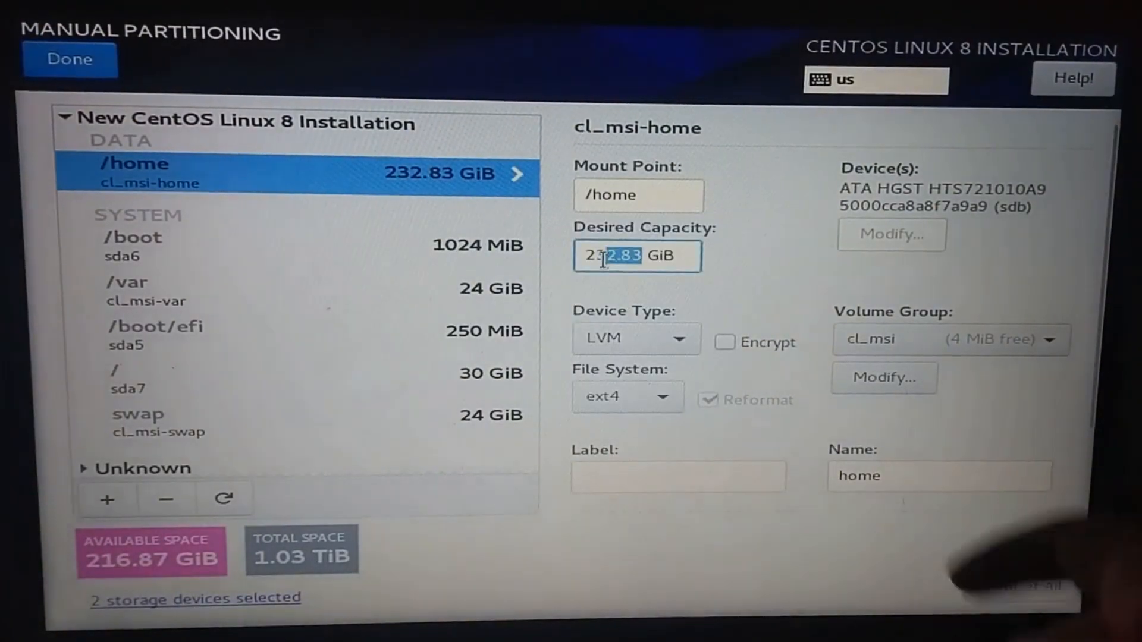
click(106, 500)
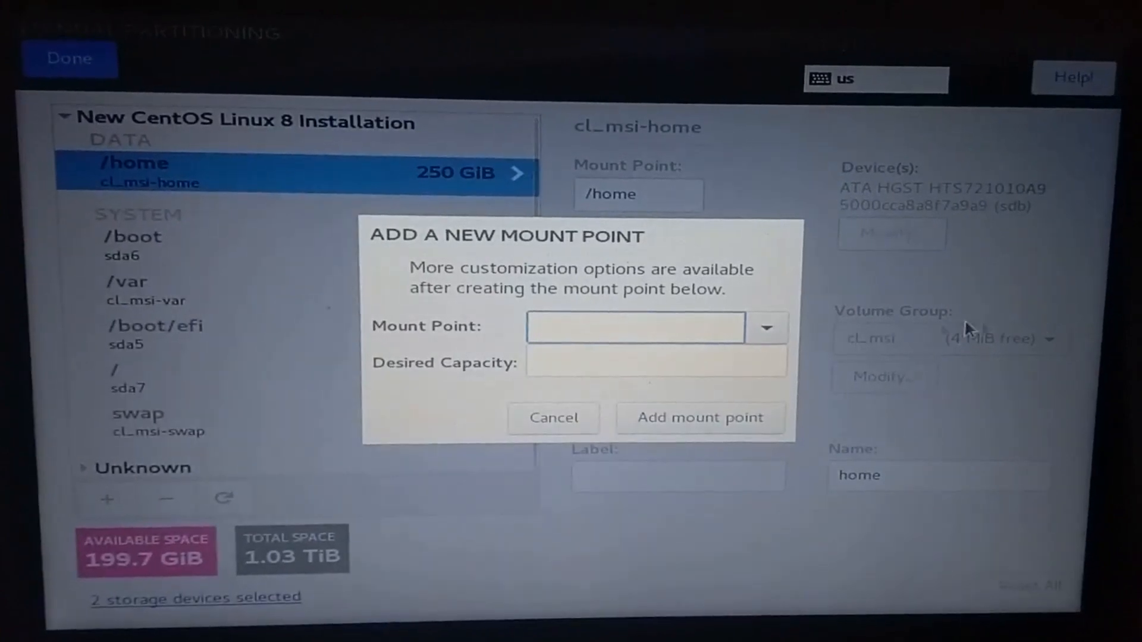
mouse_move(922, 332)
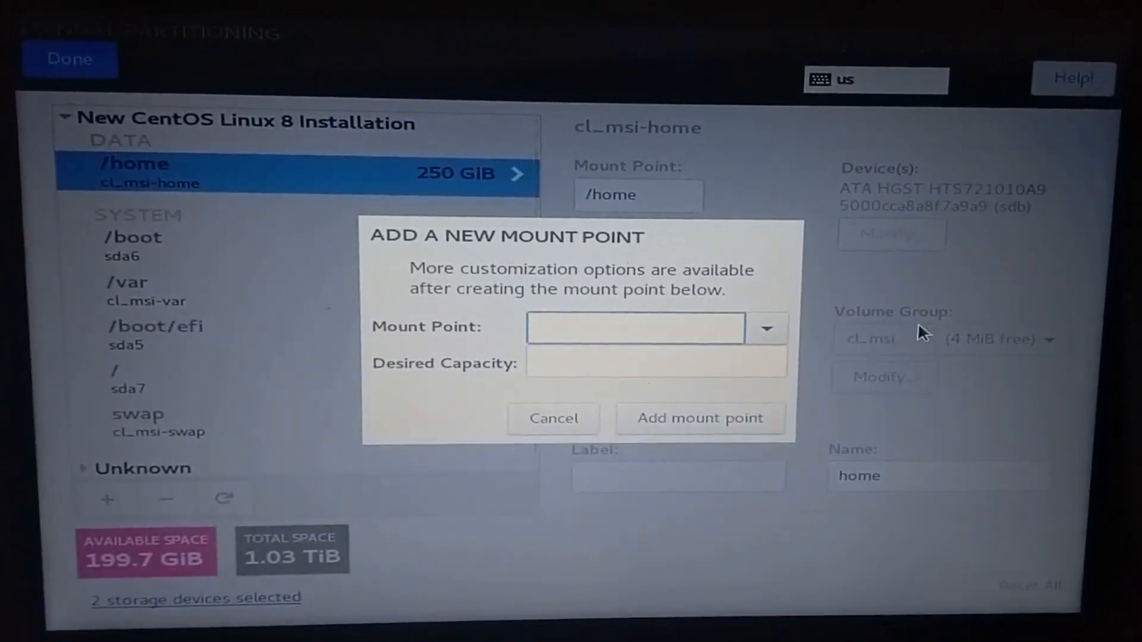
text(/)
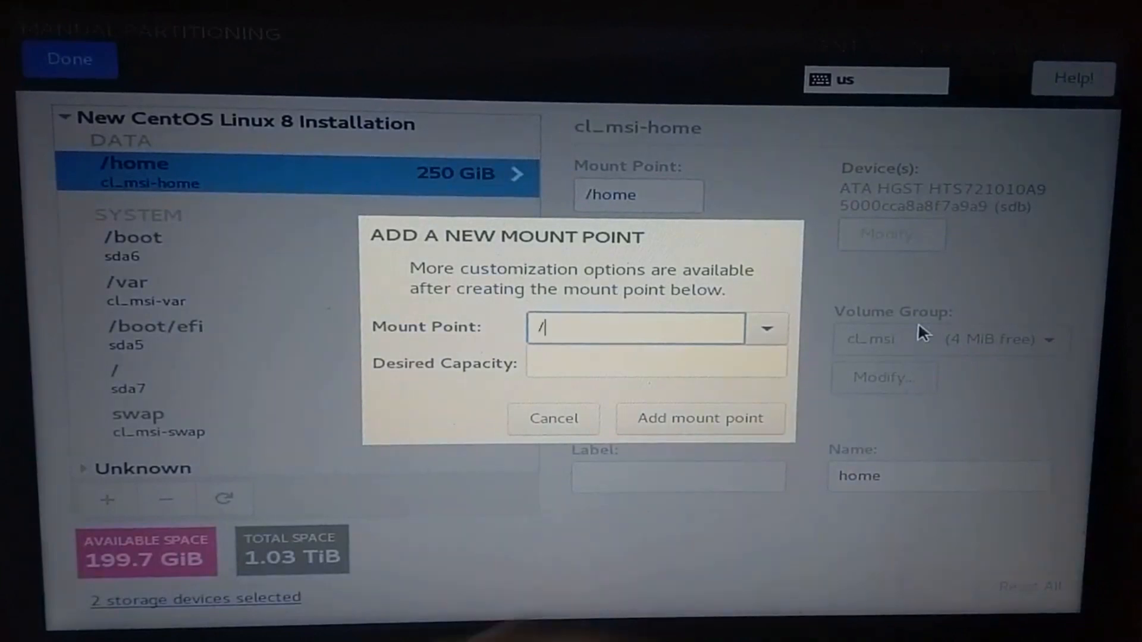
text(usr/loca)
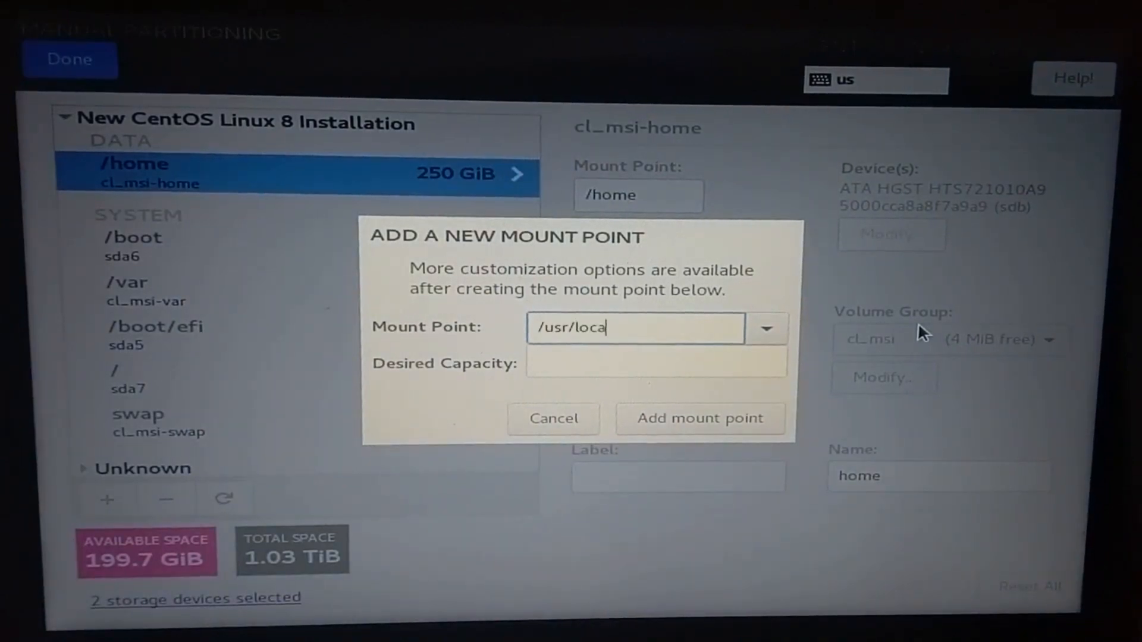
click(700, 419)
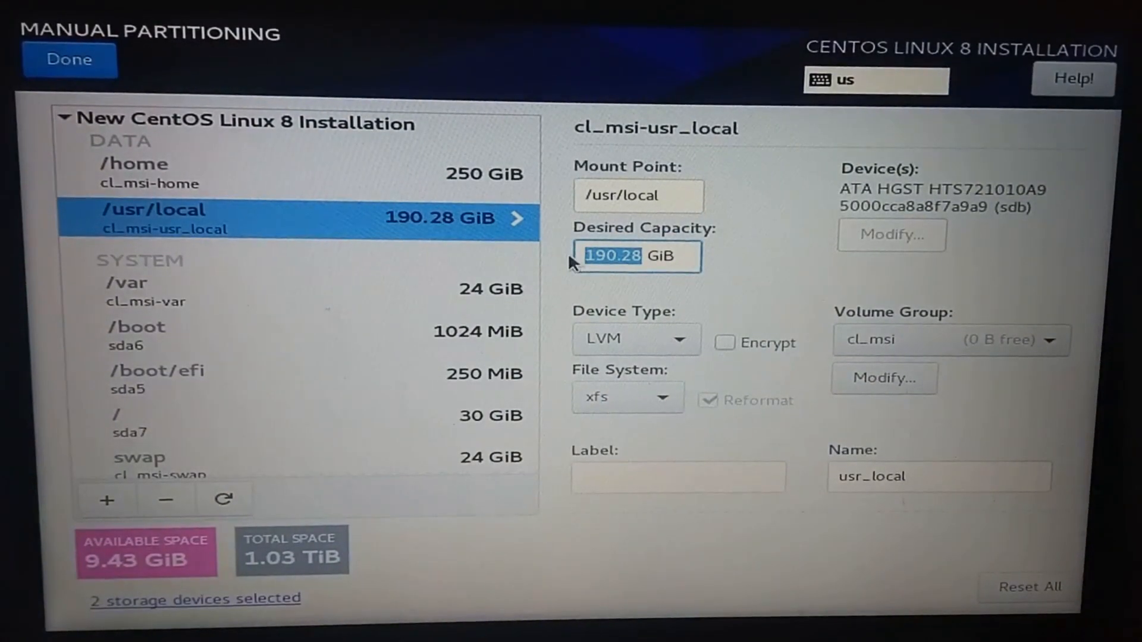
click(106, 500)
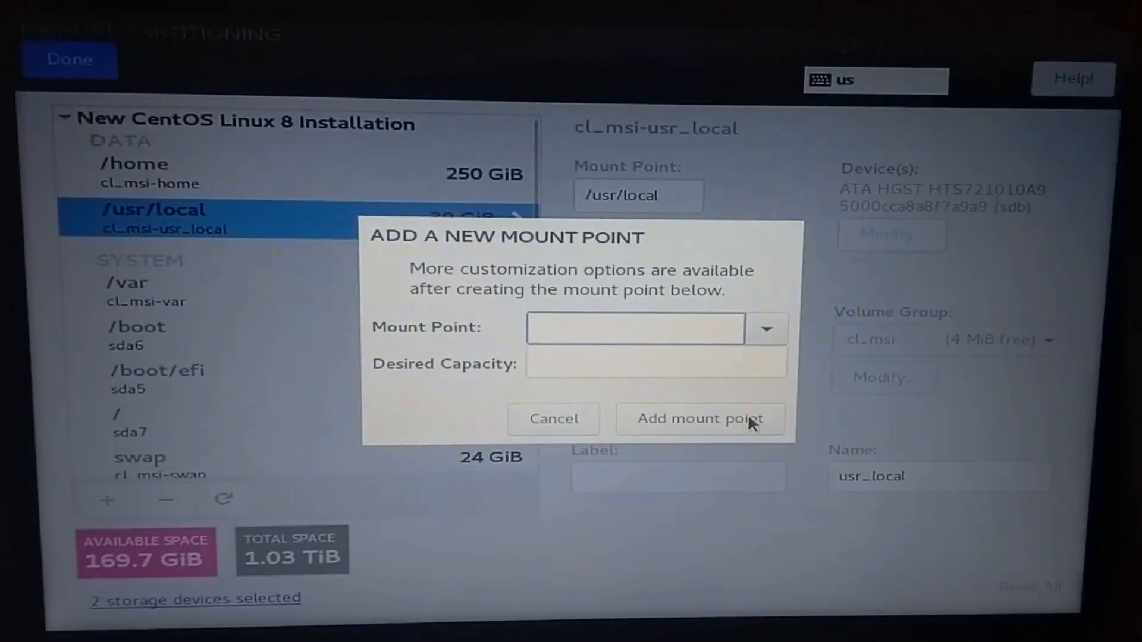
click(701, 419)
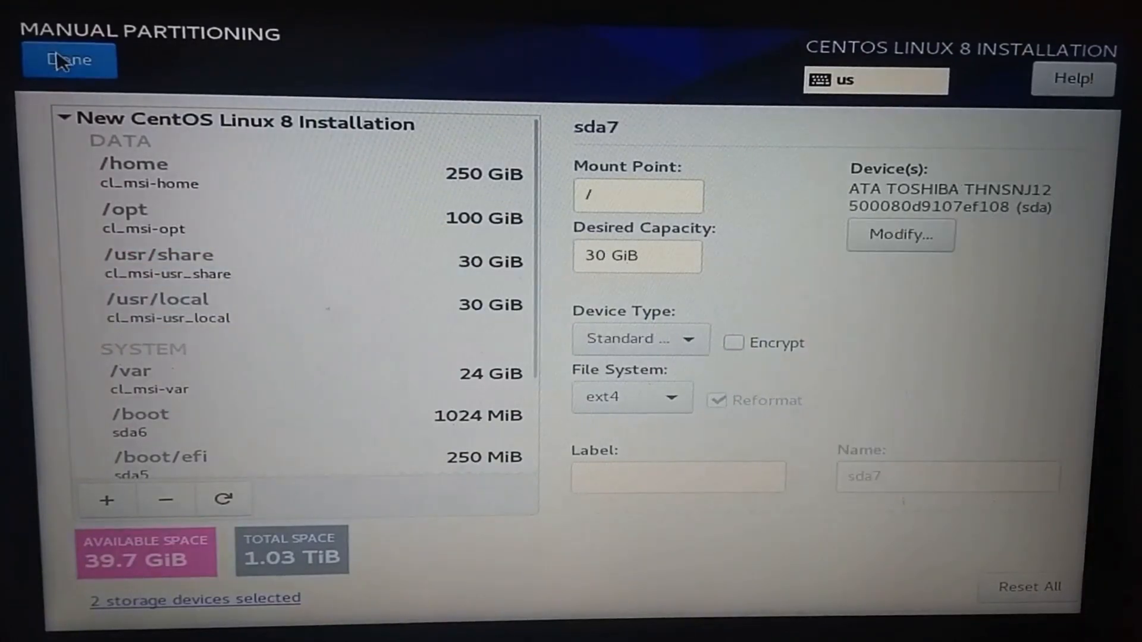
- Finish manual partitioning, review the Summary of Changes, and accept the changes
click(68, 59)
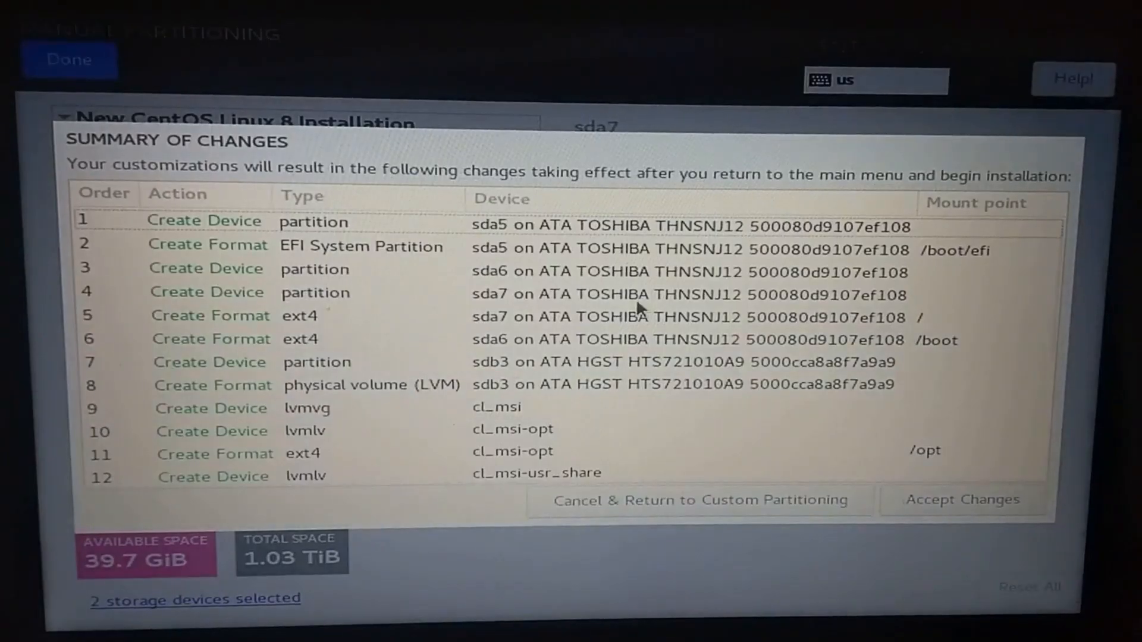
scroll(down, 3)
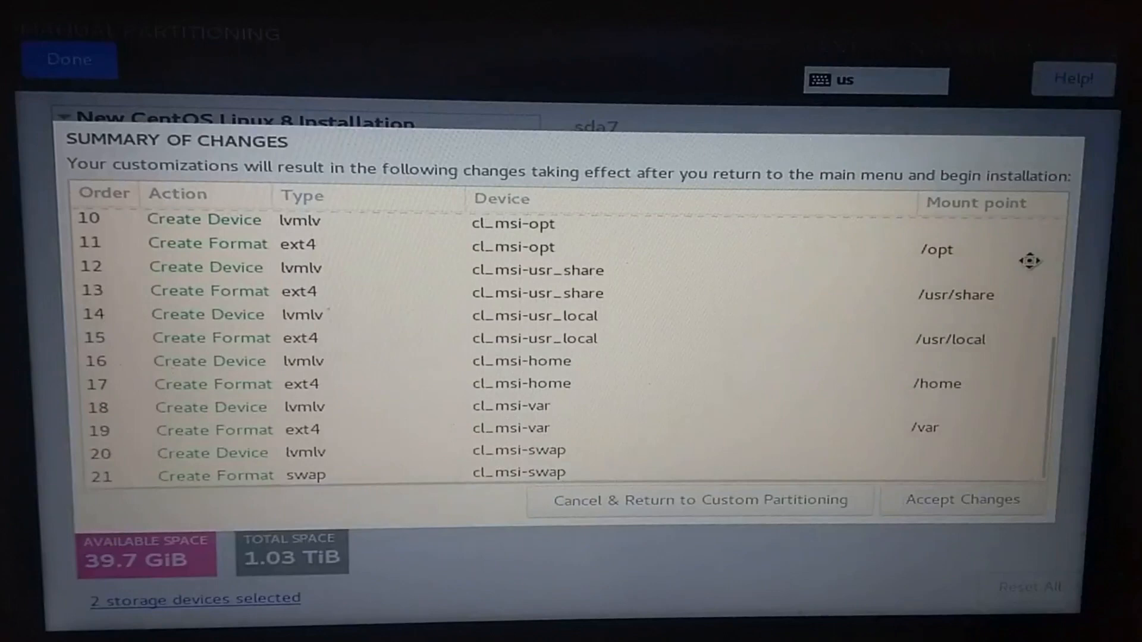
mouse_move(946, 487)
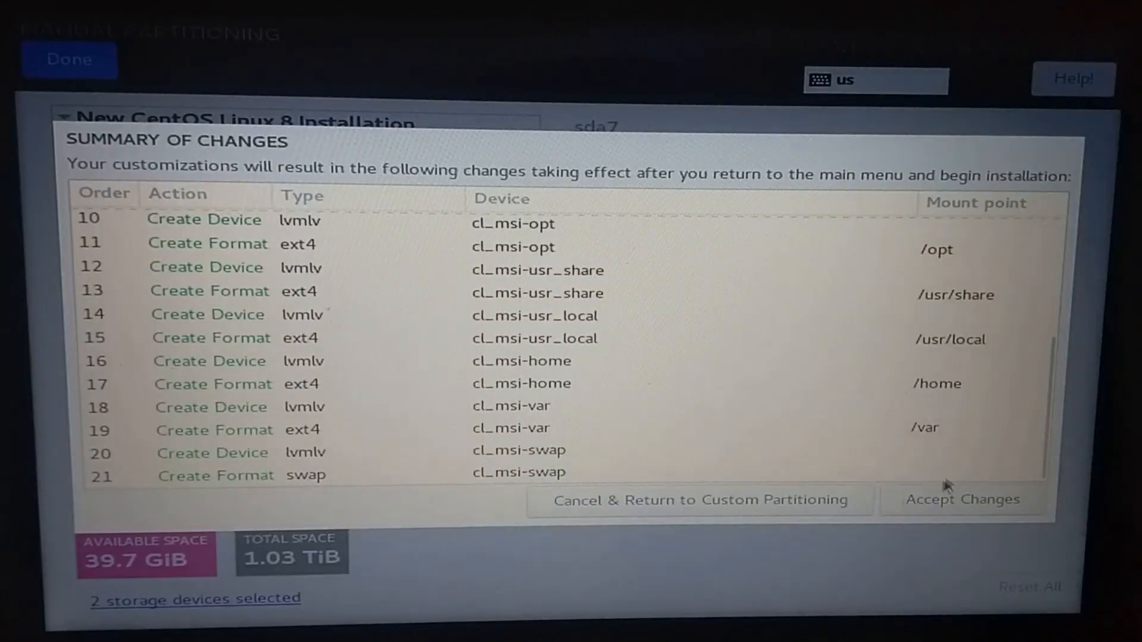
click(961, 499)
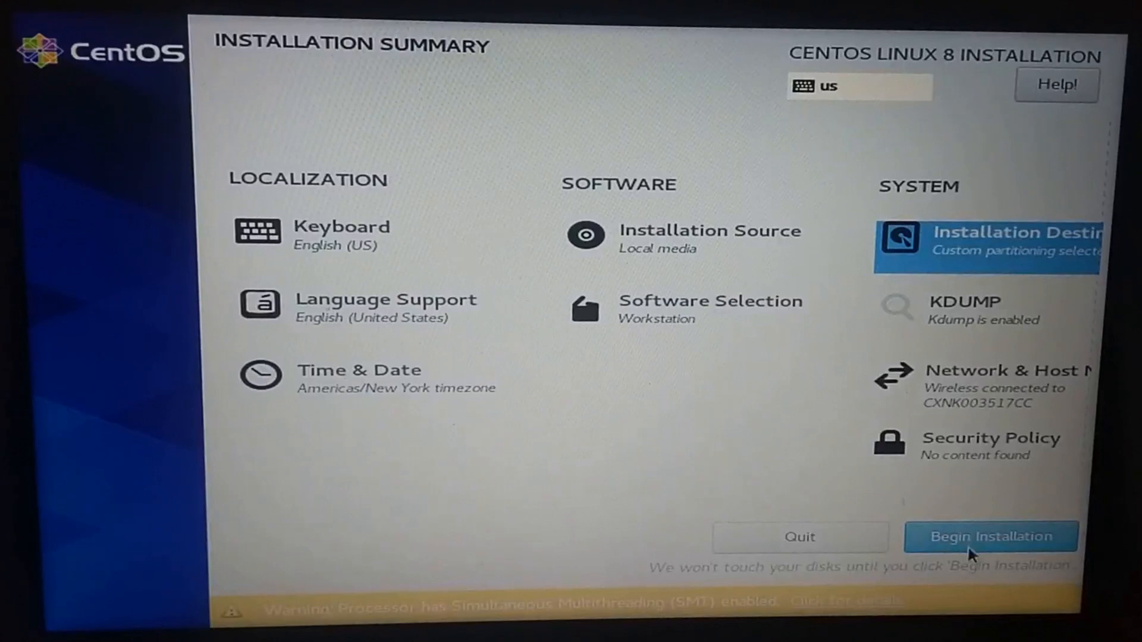
- Begin the installation and open the User Creation form to enter the user's details
click(991, 537)
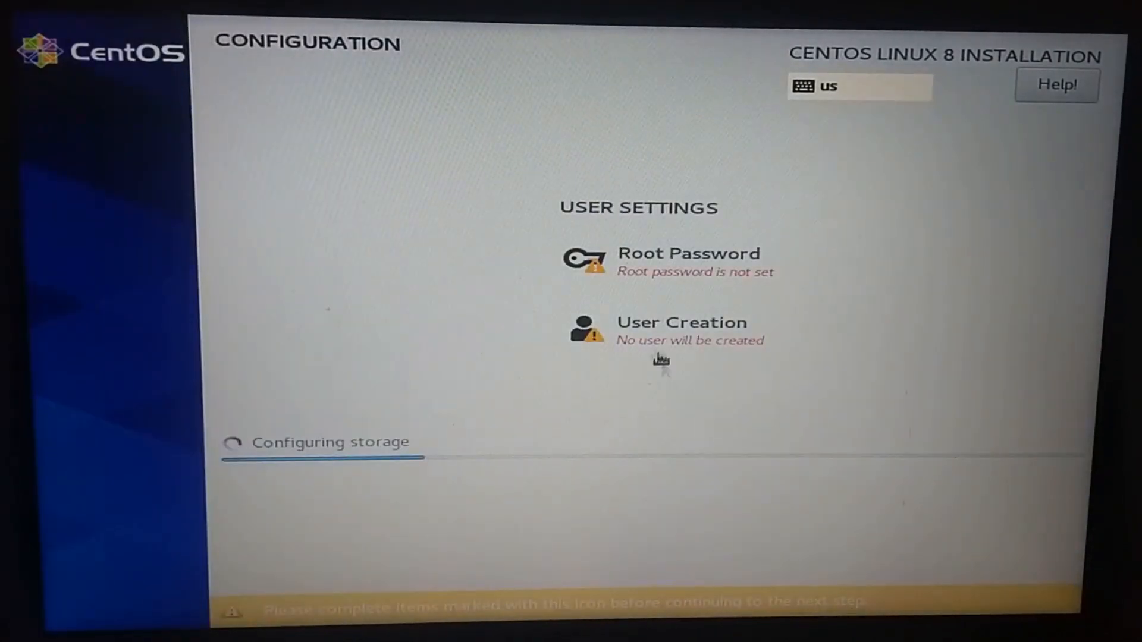
click(681, 323)
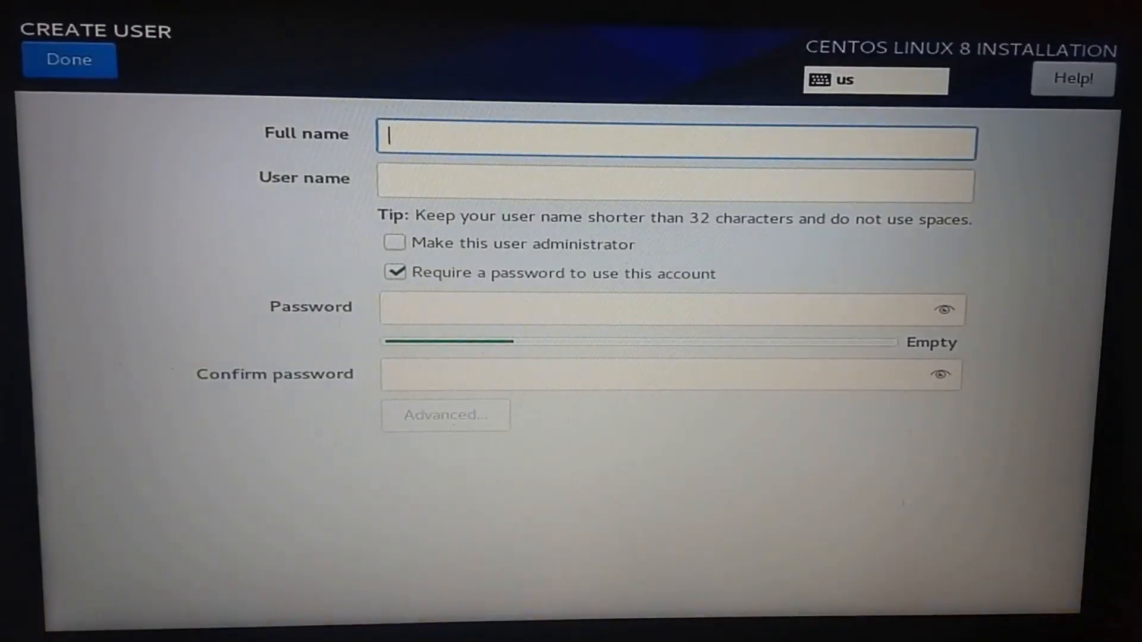
click(69, 59)
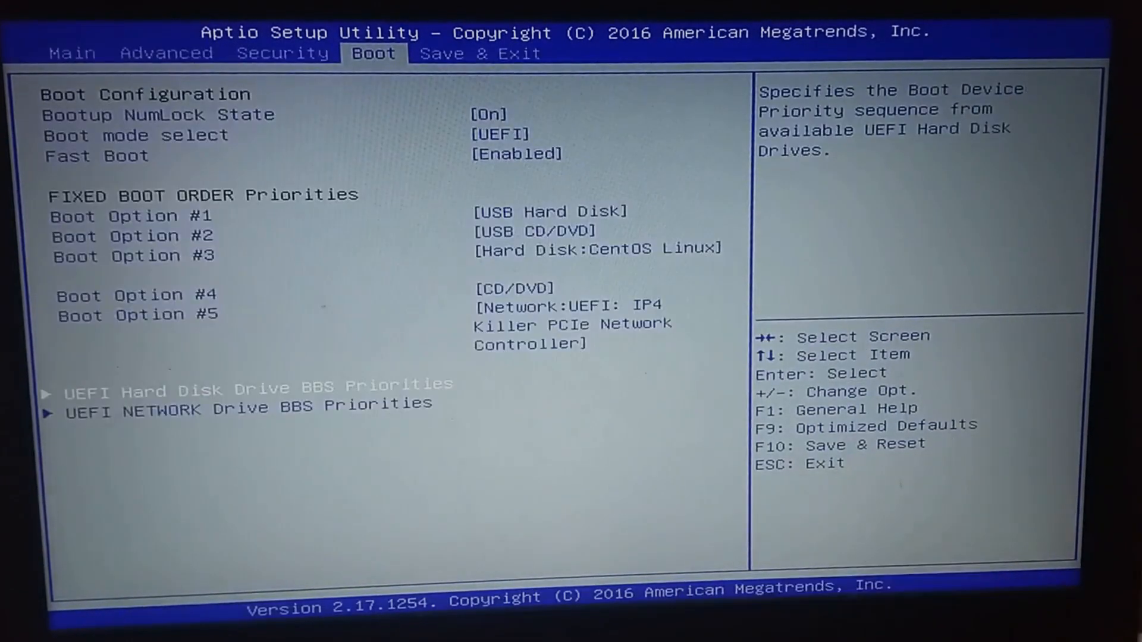
- Leave the Aptio firmware boot settings with F10 so the installed CentOS system boots
key(F10)
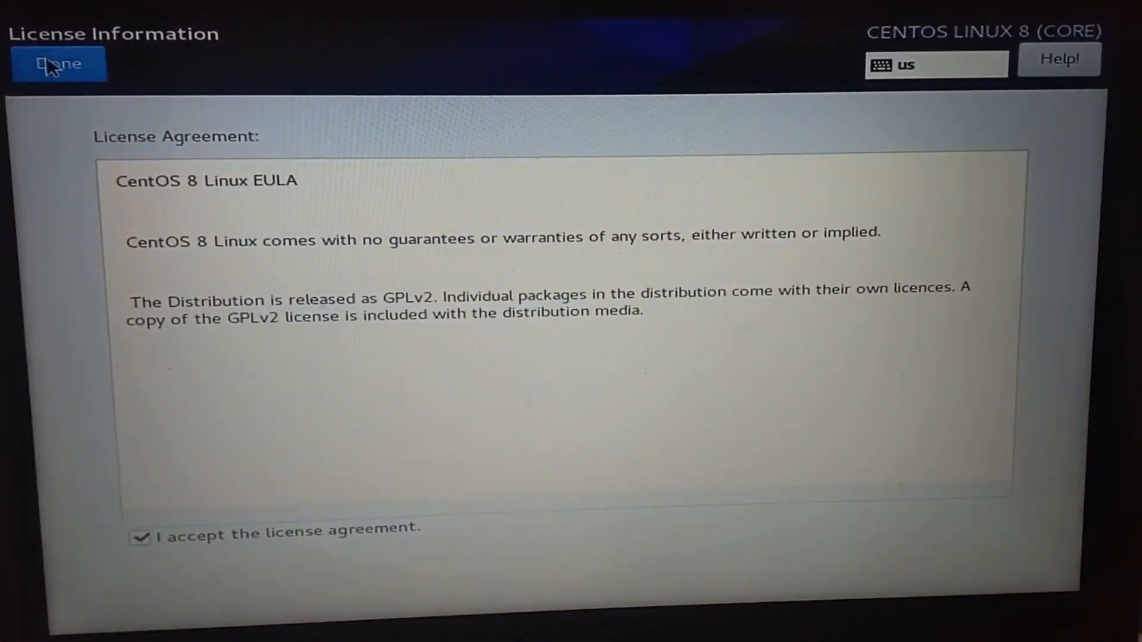
- Confirm the accepted license agreement and leave the Licensing screen
click(57, 63)
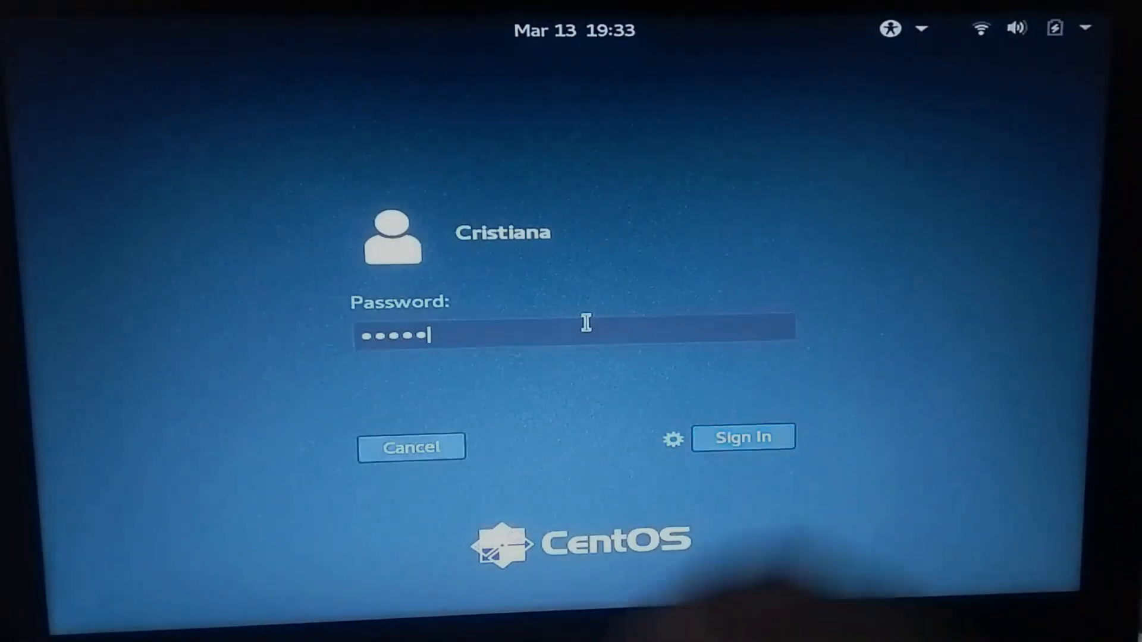
- Sign in, skip Online Accounts, and choose Start Using CentOS Linux to reach the desktop
click(743, 437)
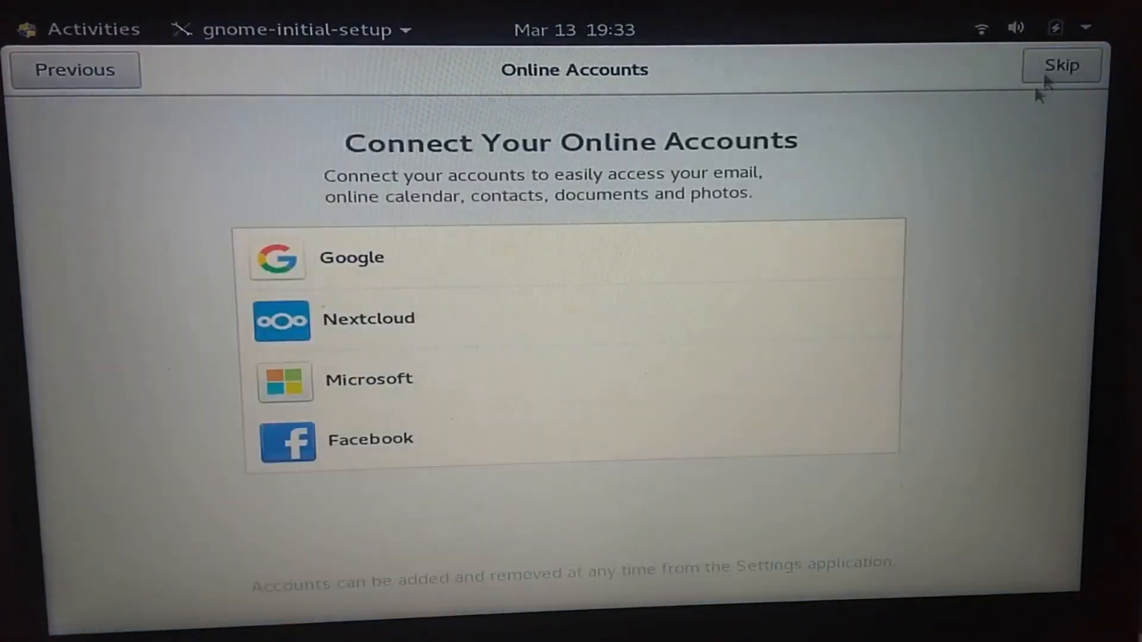
click(1061, 65)
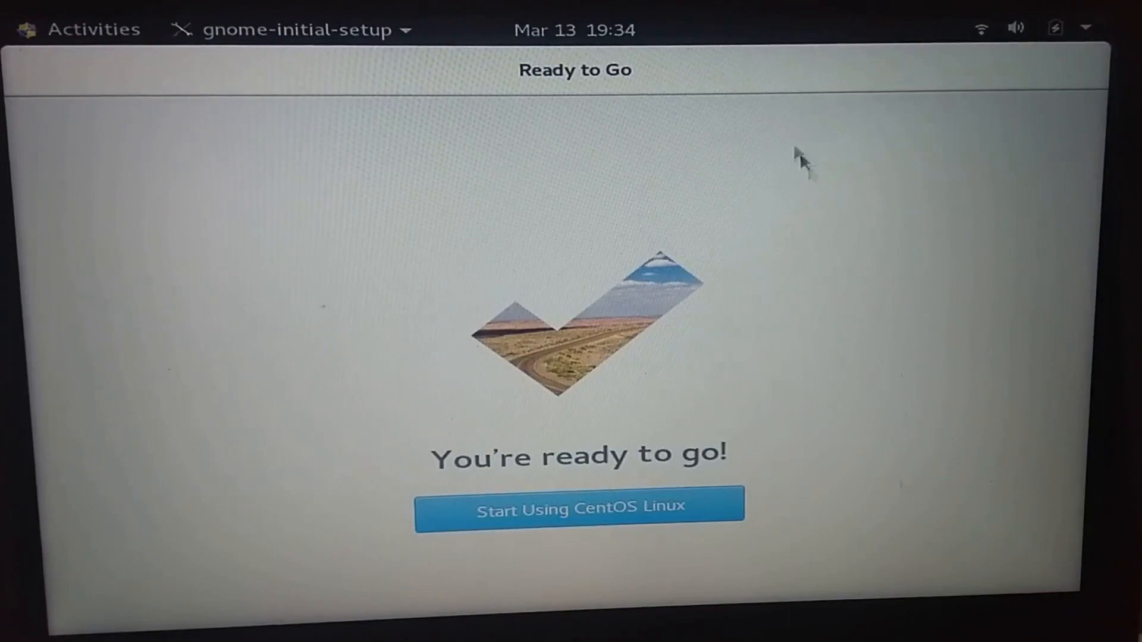
click(580, 507)
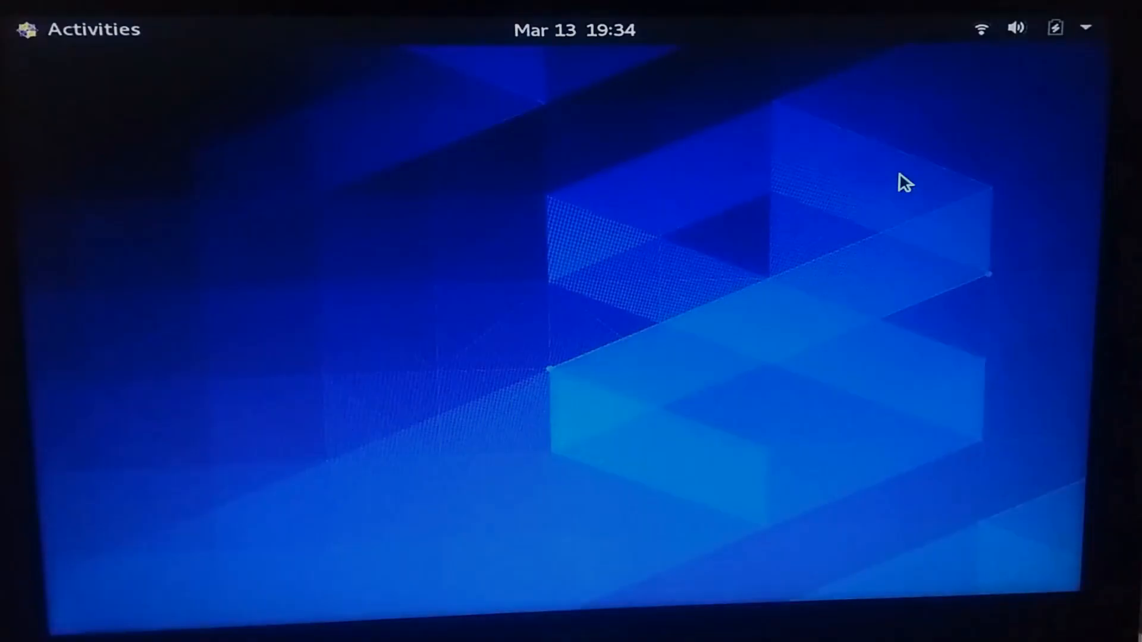